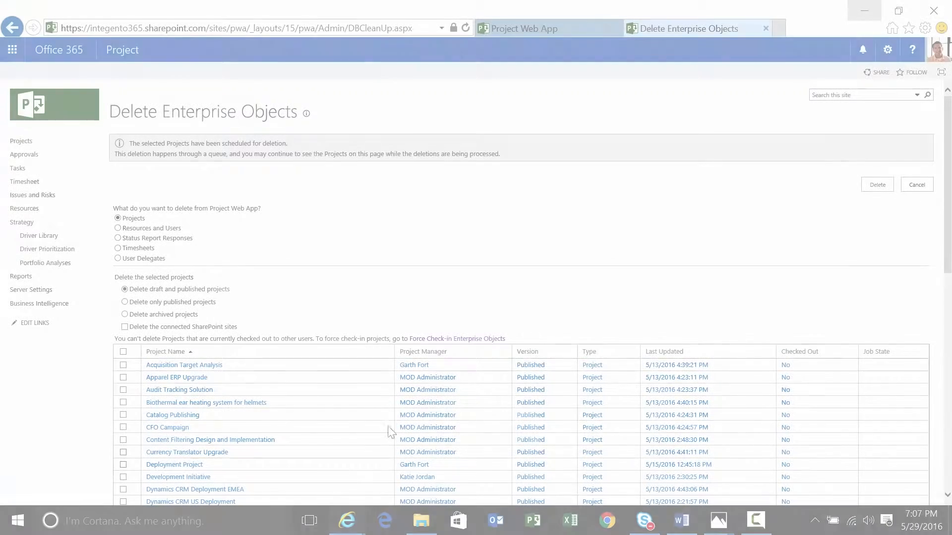
mouse_move(681, 520)
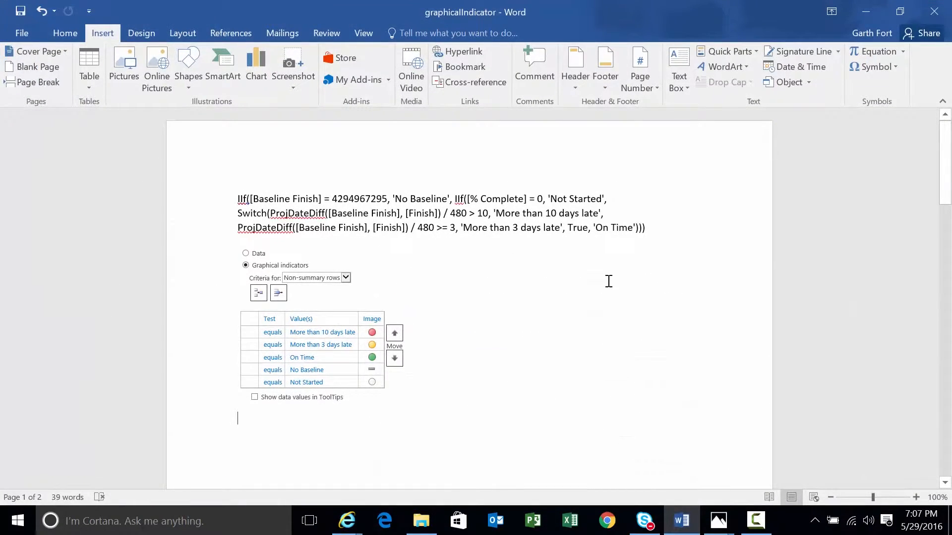
mouse_move(457, 287)
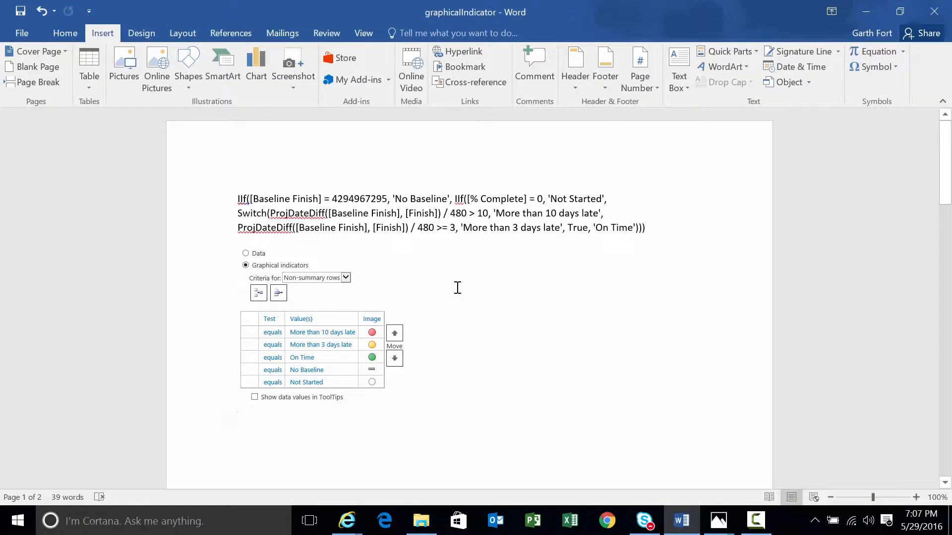
mouse_move(250, 201)
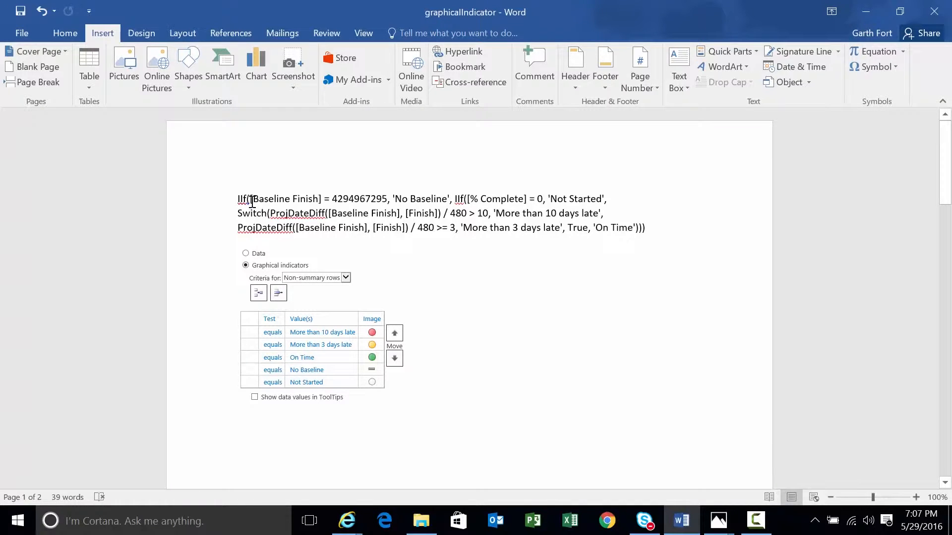
mouse_move(272, 198)
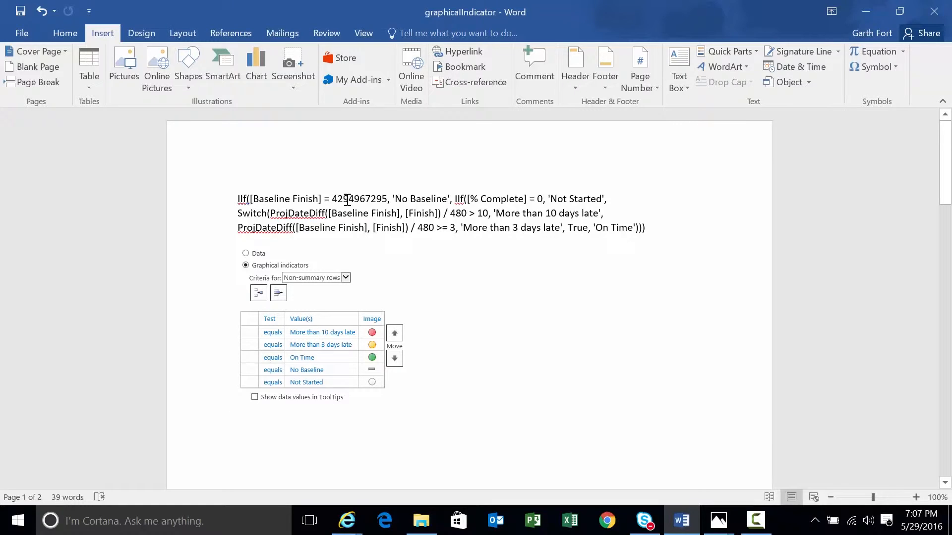
double_click(359, 198)
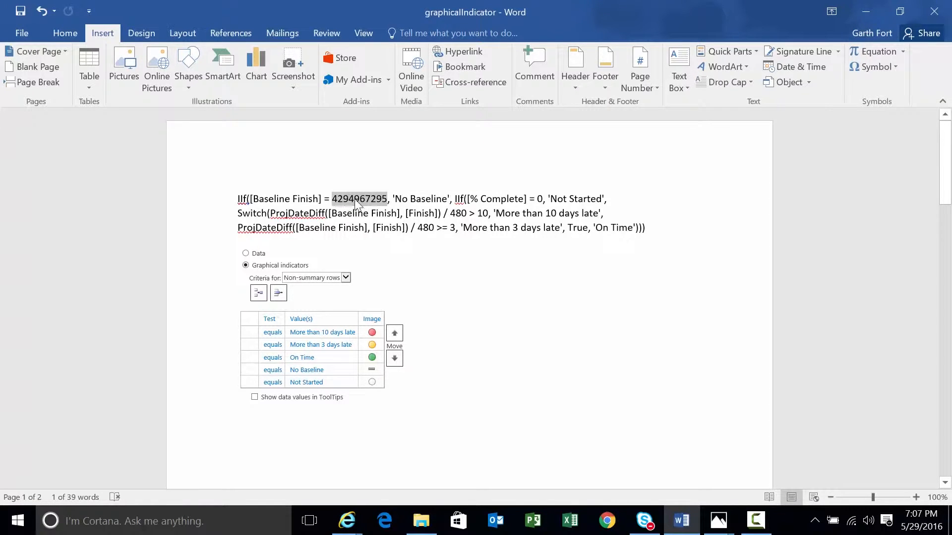
double_click(420, 198)
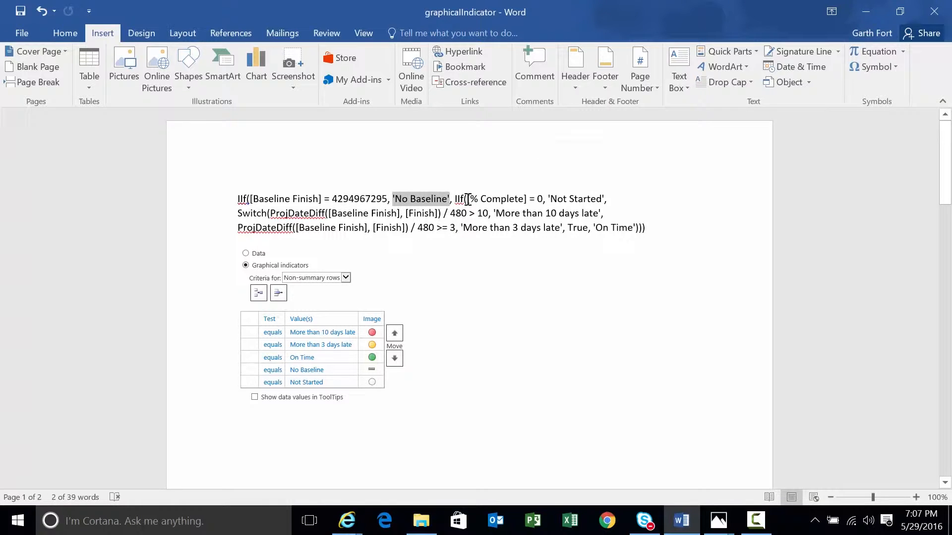
left_click(519, 198)
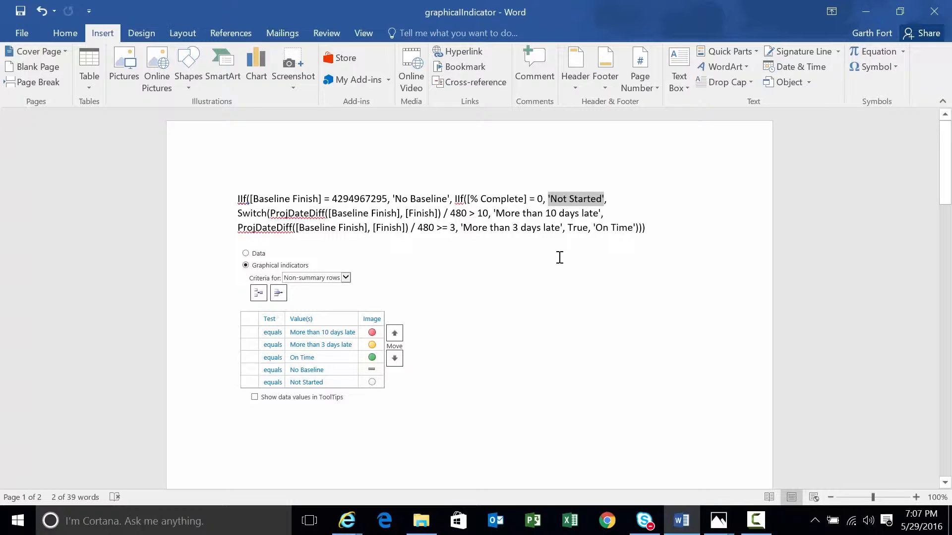
mouse_move(276, 212)
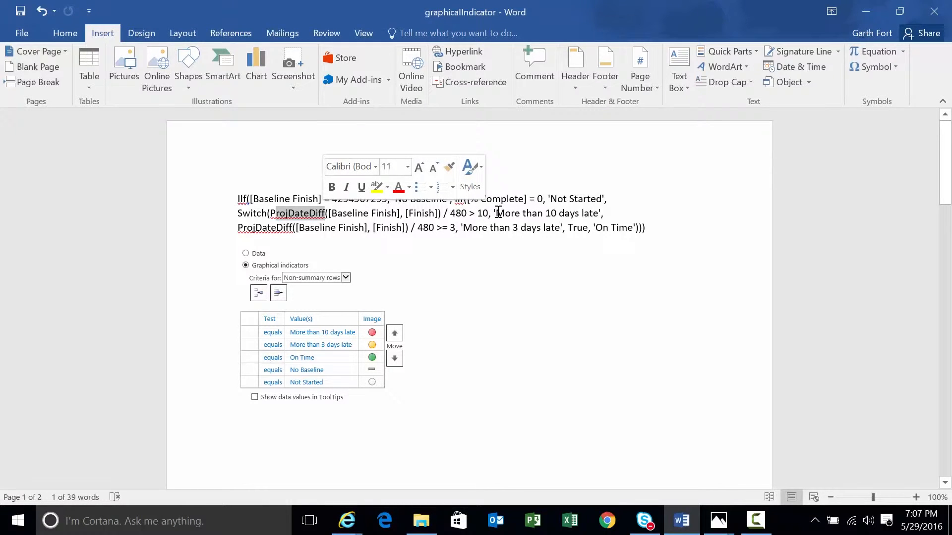
double_click(545, 213)
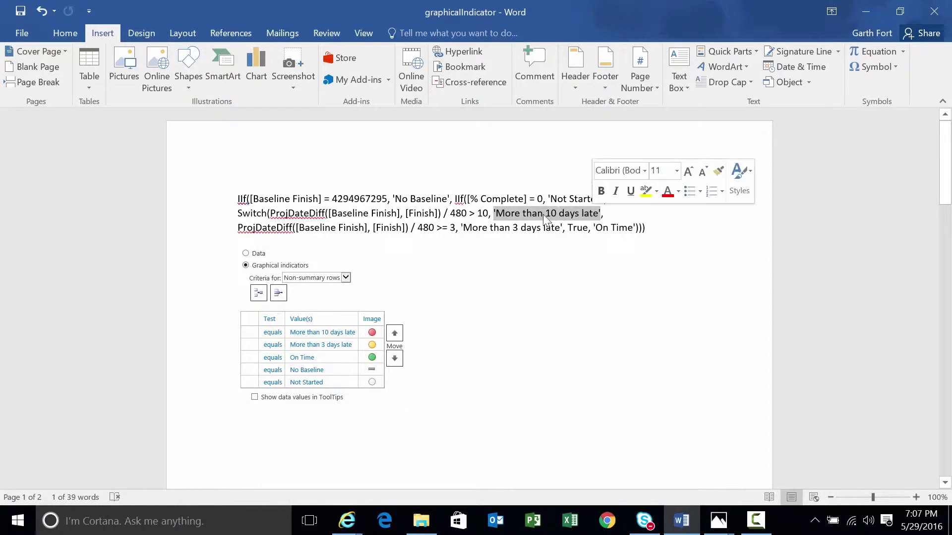
double_click(512, 228)
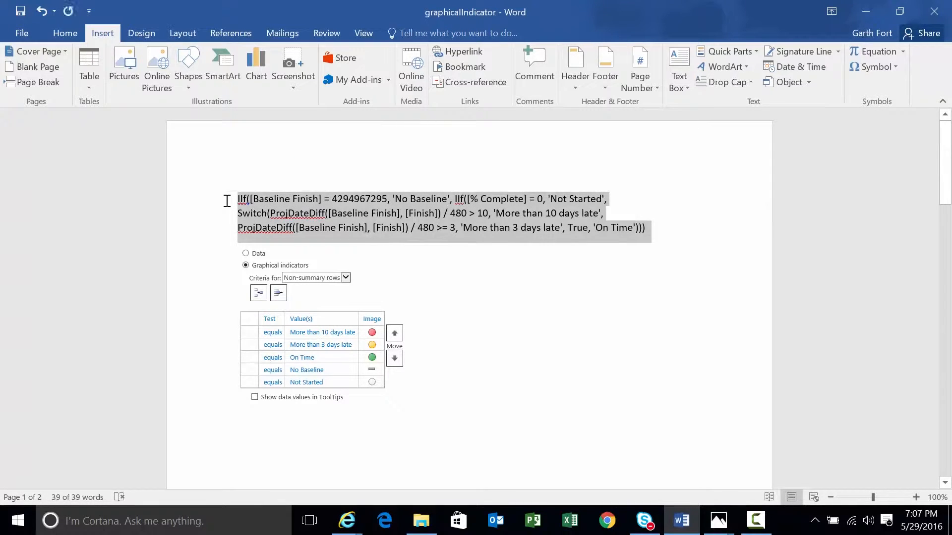
mouse_move(518, 260)
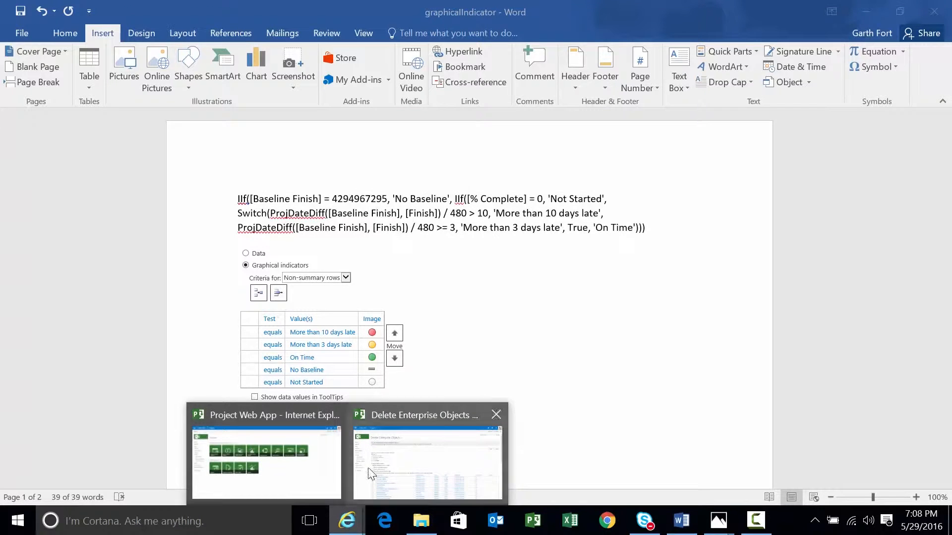
Return to PWA, go to Enterprise Custom Fields and Lookup Tables, and start a new field
left_click(426, 461)
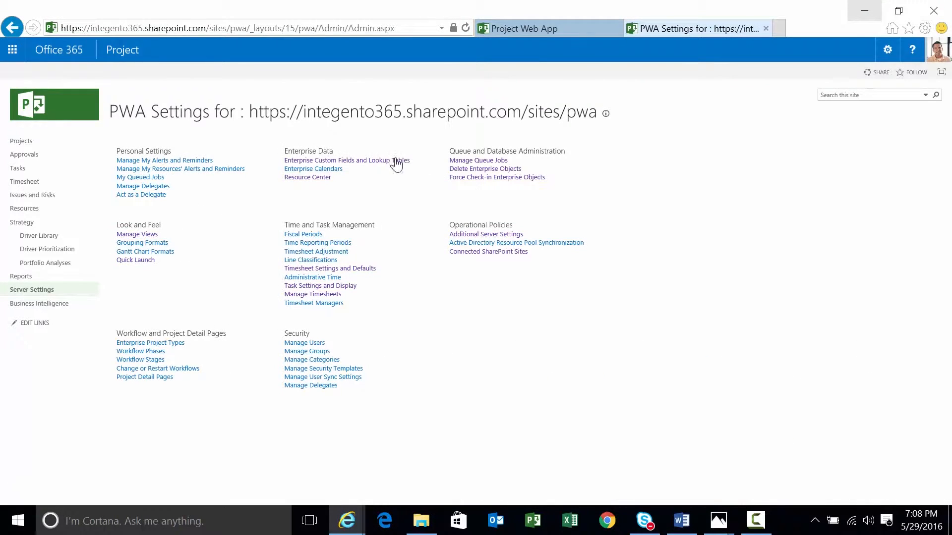
left_click(346, 160)
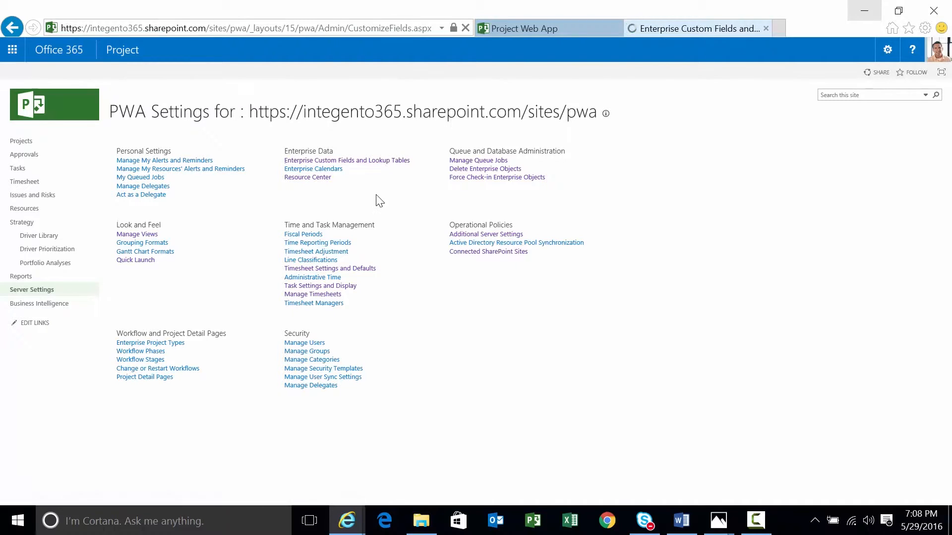
left_click(346, 161)
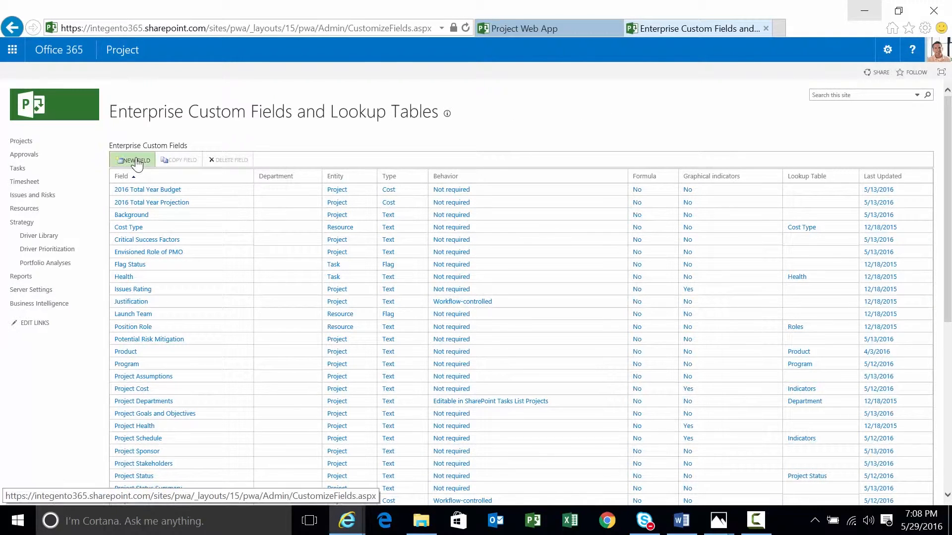
left_click(131, 160)
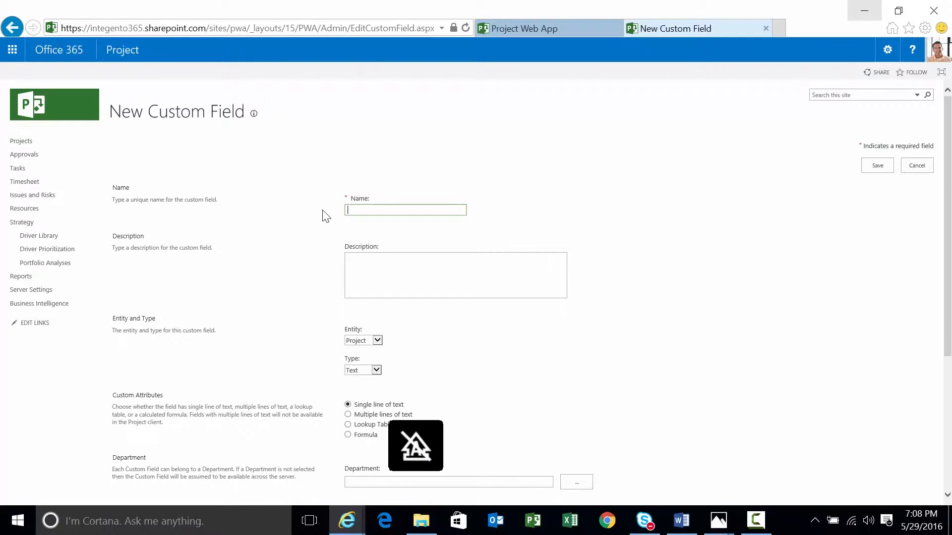
Name the field ProjSchedStat, paste the schedule status formula, and save it
type("ProjSched")
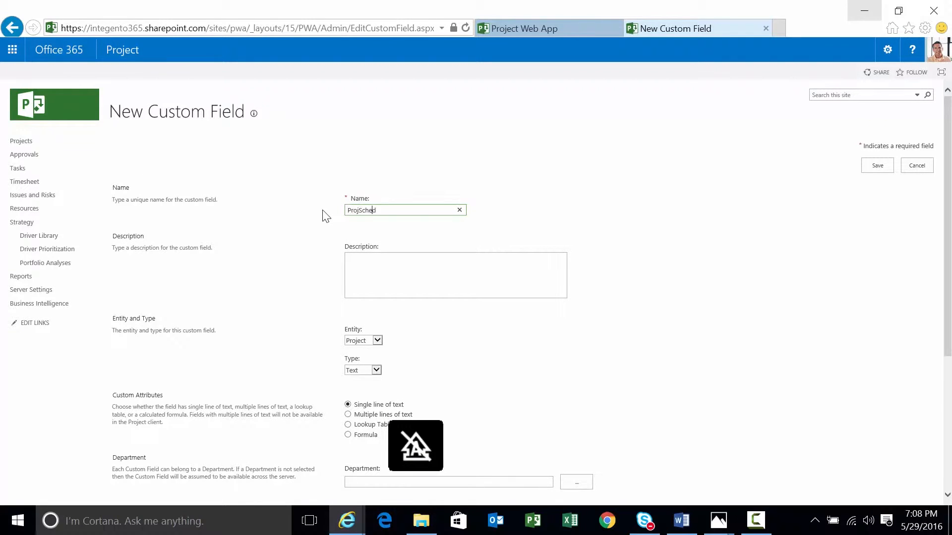
type("Stat")
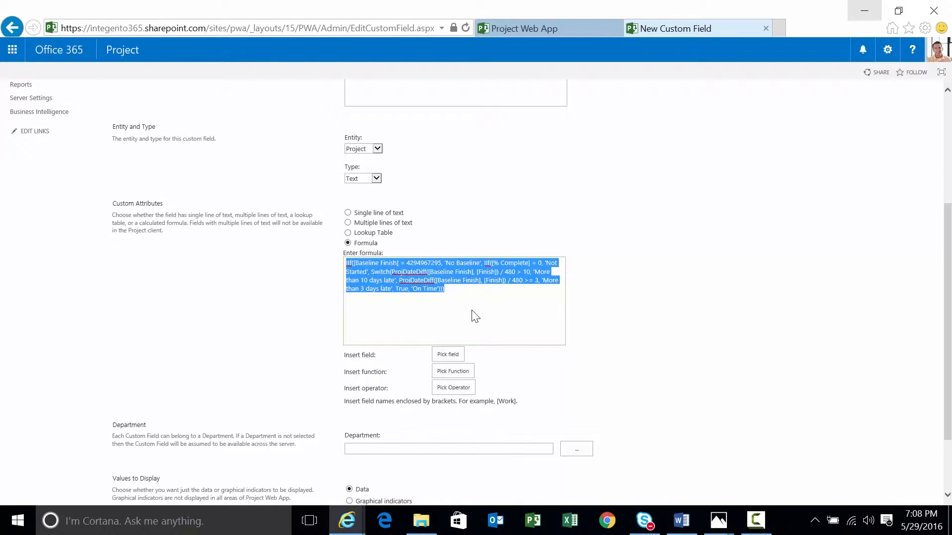
scroll("up", 3)
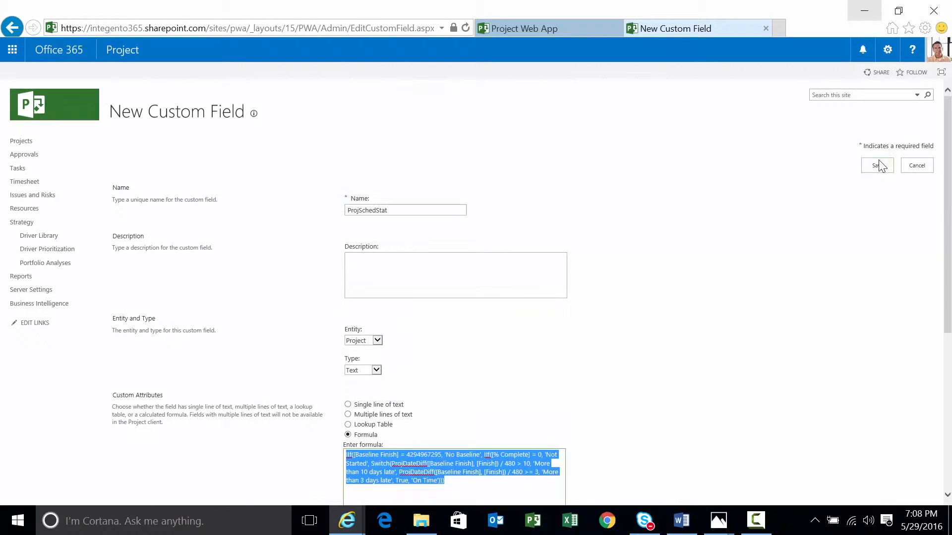
left_click(876, 166)
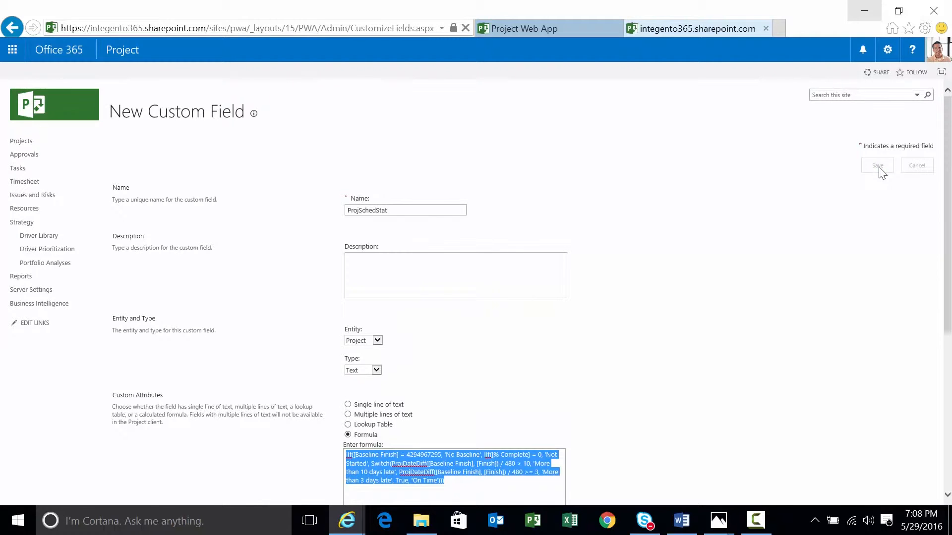
left_click(876, 165)
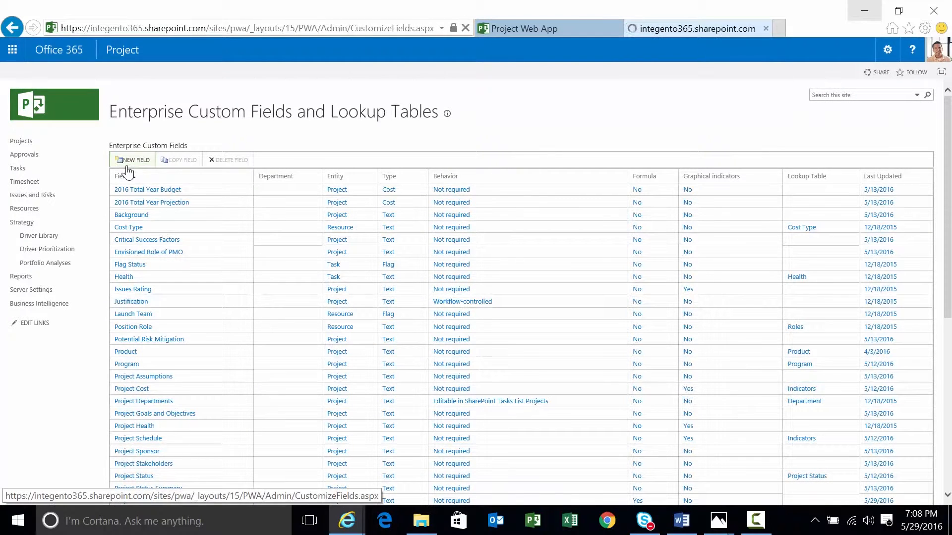
Start a second field 'Project Schedule Status' as a calculated formula with graphical indicator criteria rows
left_click(131, 159)
type("Project Schedule Sta")
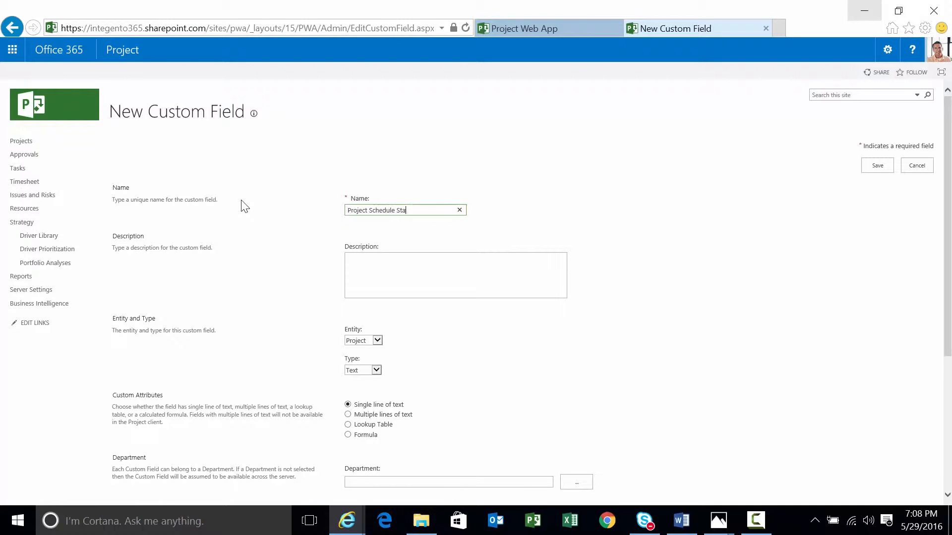
scroll("down", 3)
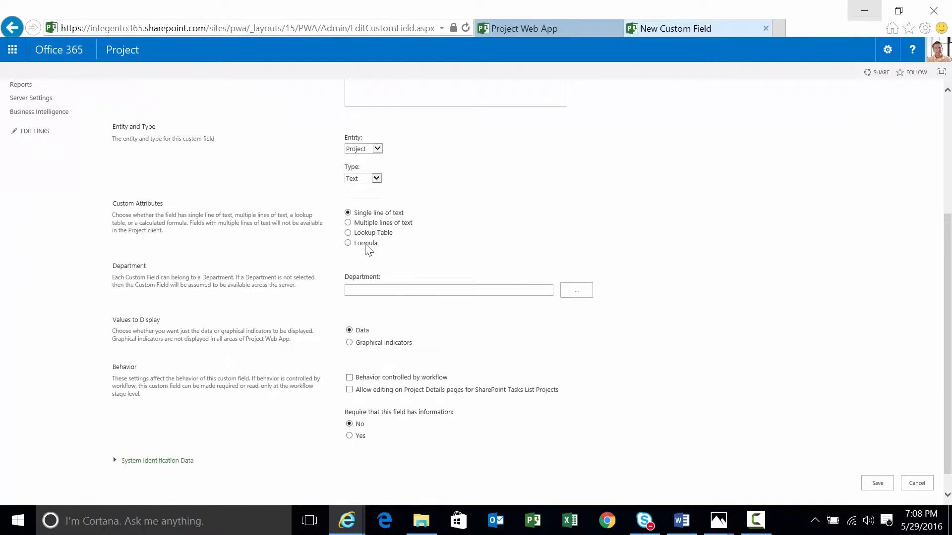
left_click(348, 243)
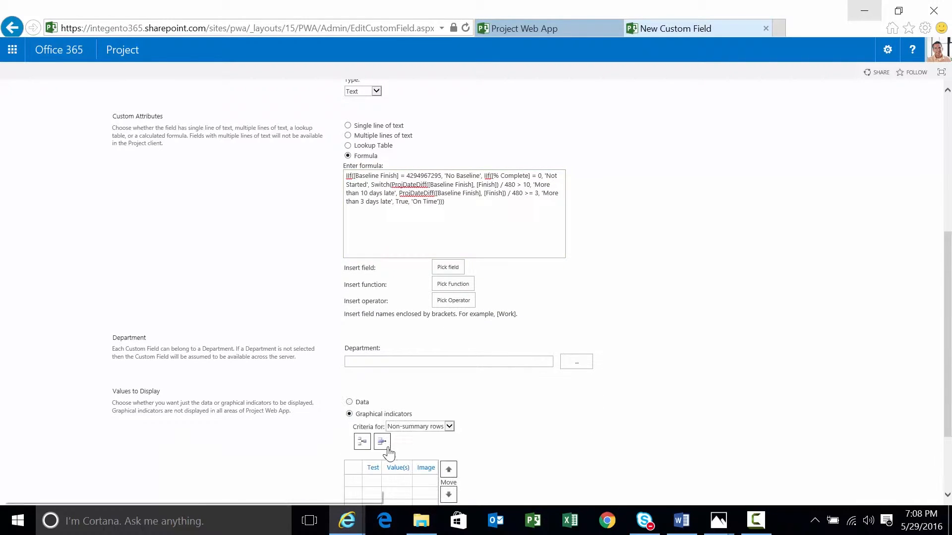
scroll("down", 3)
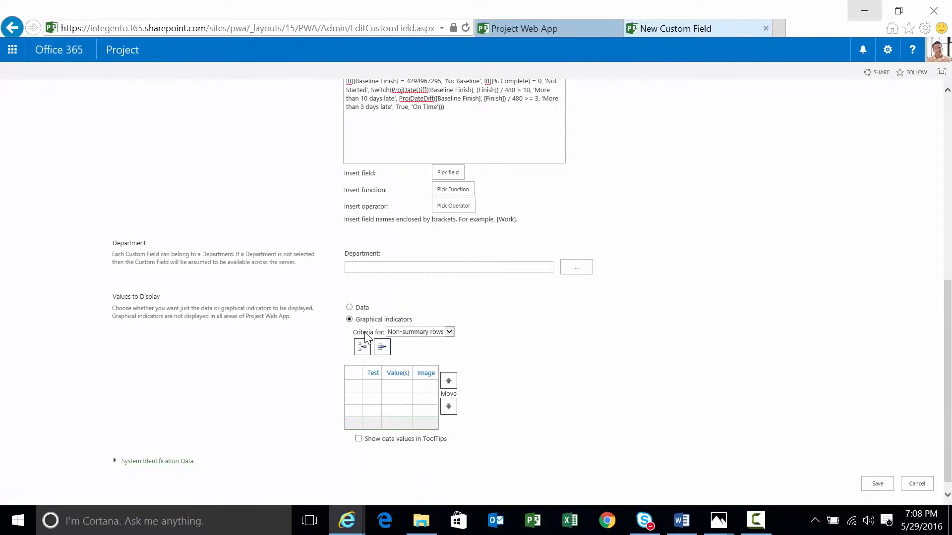
scroll("up", 3)
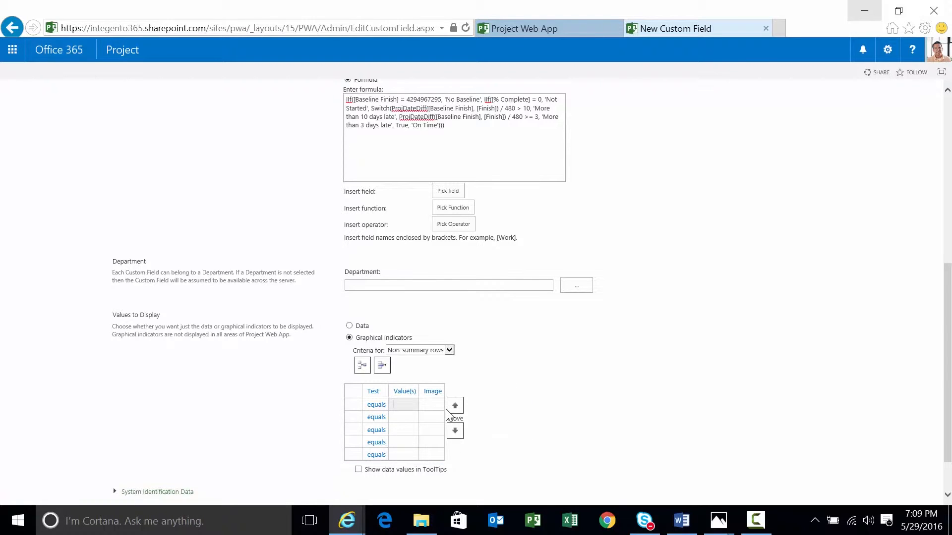
Enter the No Baseline and Not Started criteria values
type("No Va")
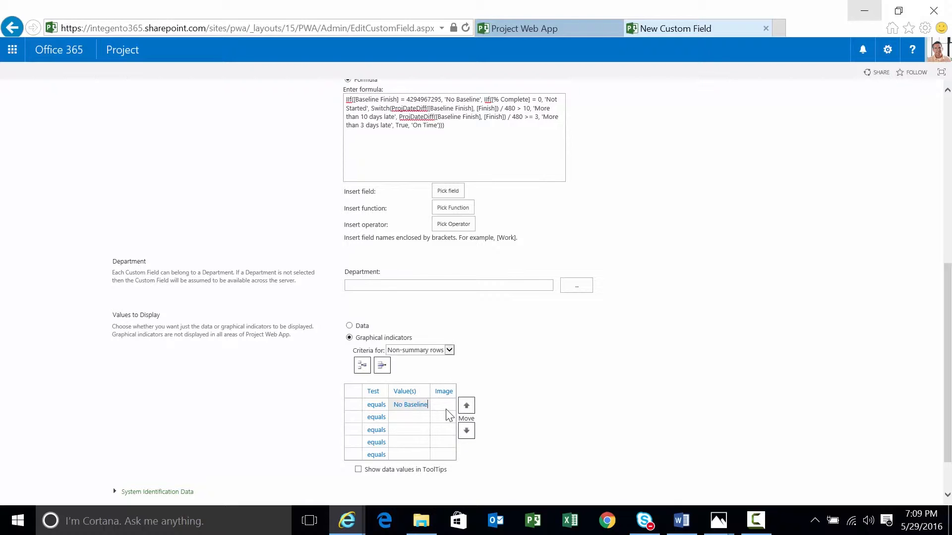
type("NOt")
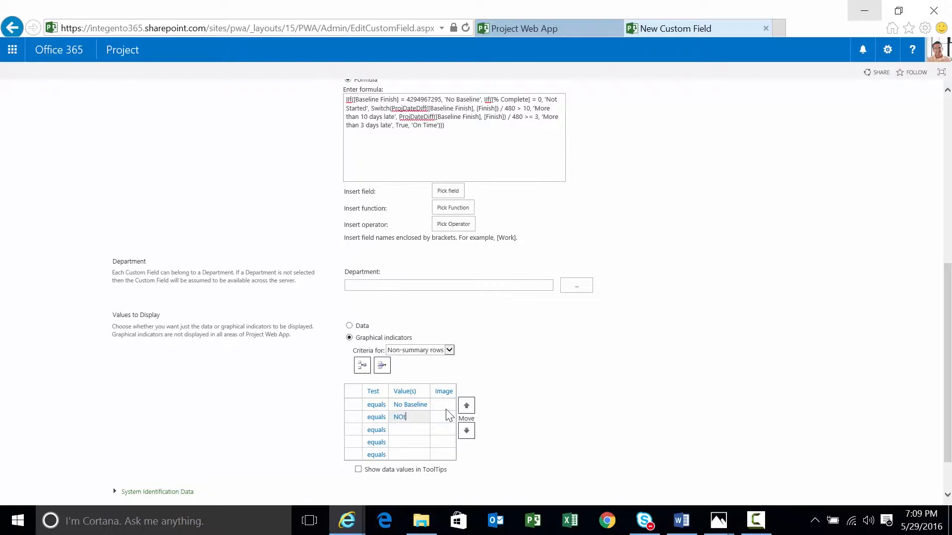
type("Not")
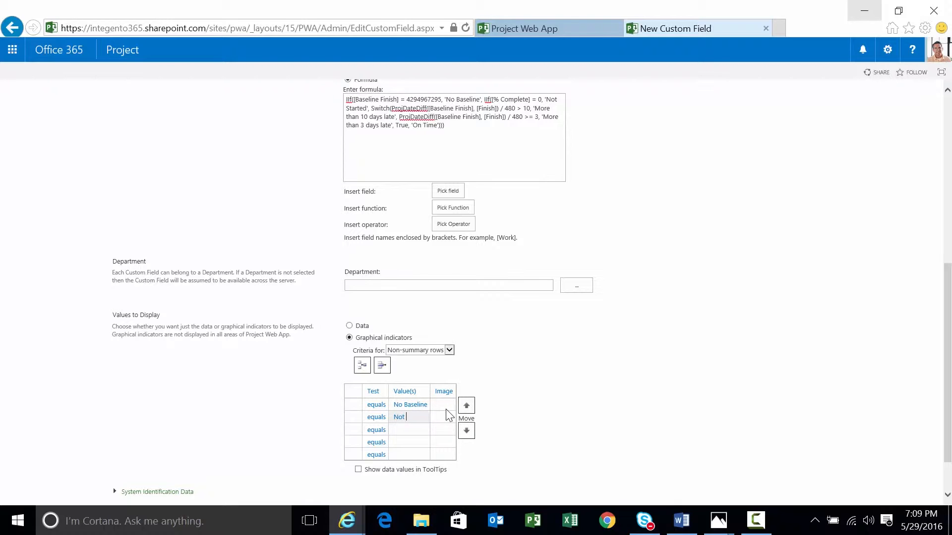
type("Started")
left_click(411, 442)
type("Mo")
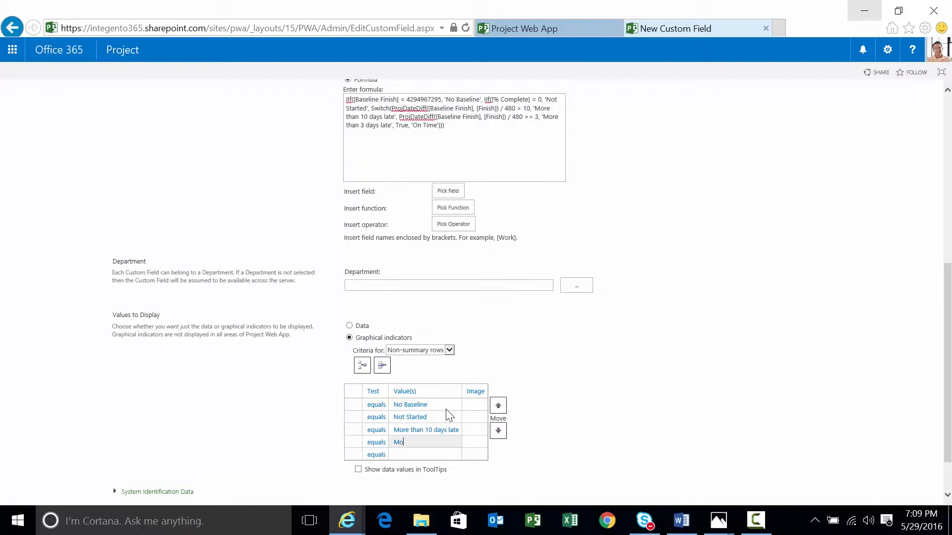
Enter the More than 3 days late and On Time criteria values
type("re than 3")
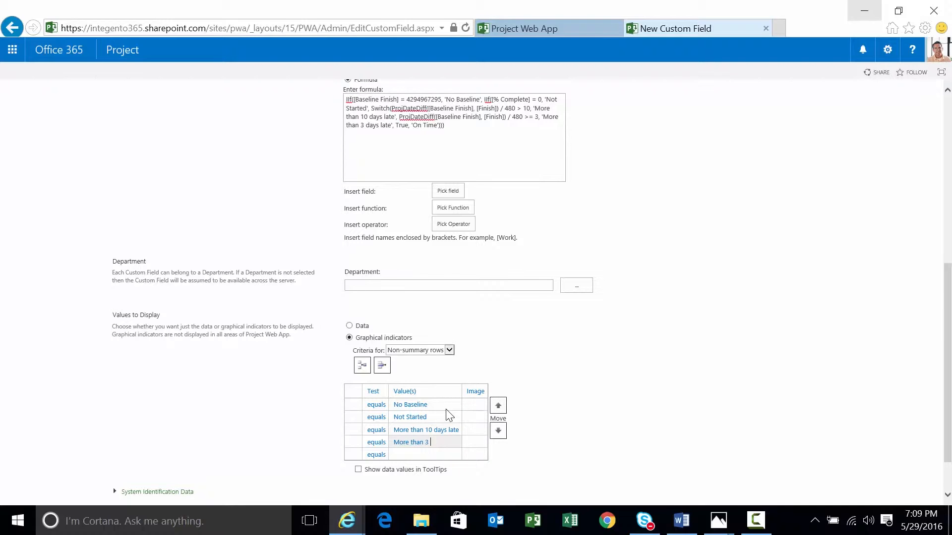
type("days late")
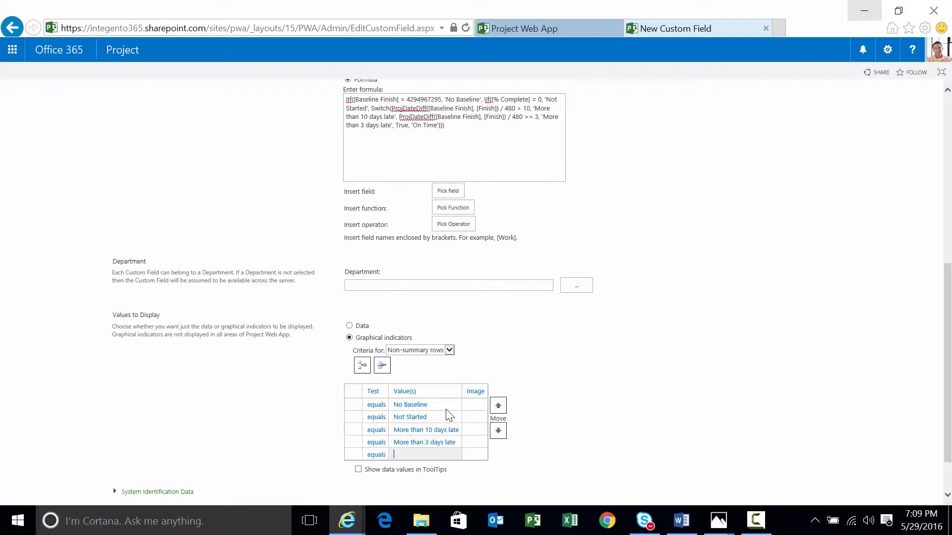
type("Ont")
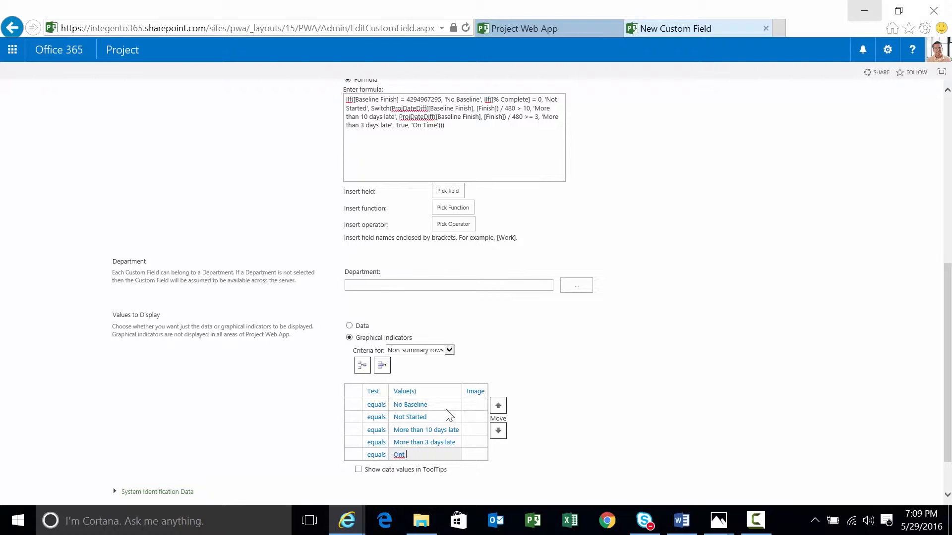
type("Time")
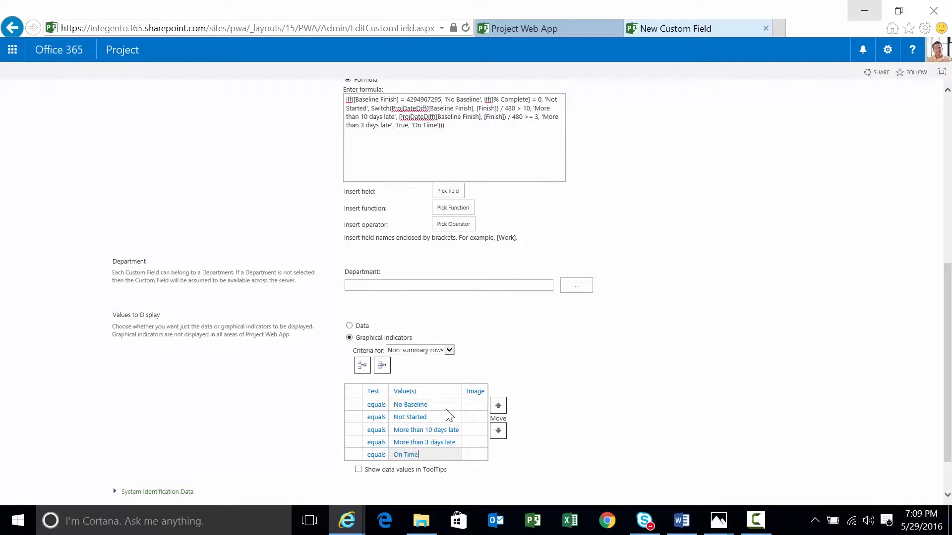
Assign a dash to No Baseline, blank circle to Not Started, yellow to More than 3 days late, green to On Time
left_click(475, 405)
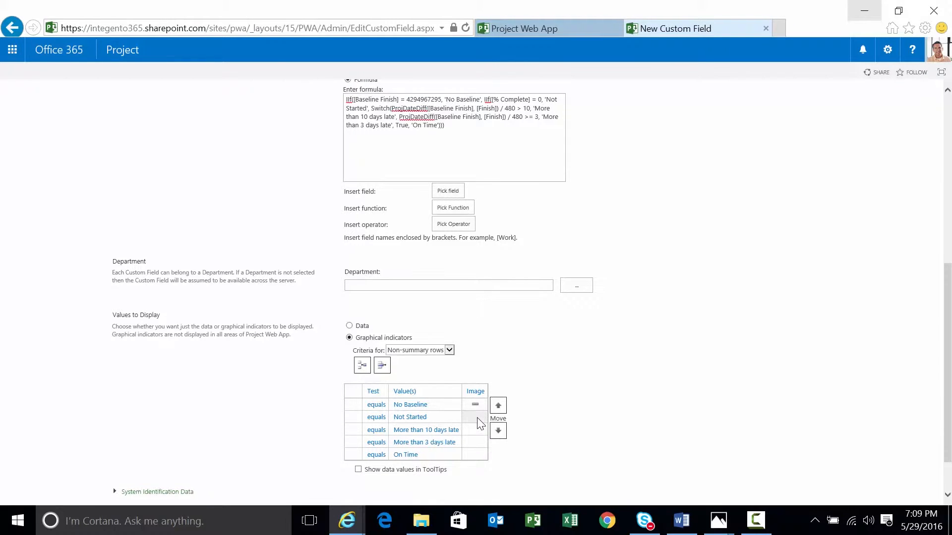
left_click(475, 417)
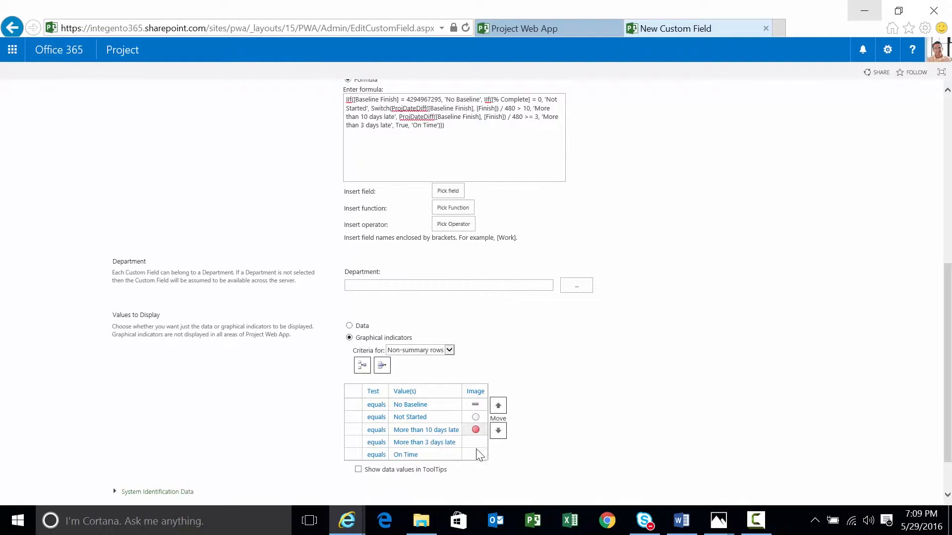
left_click(475, 442)
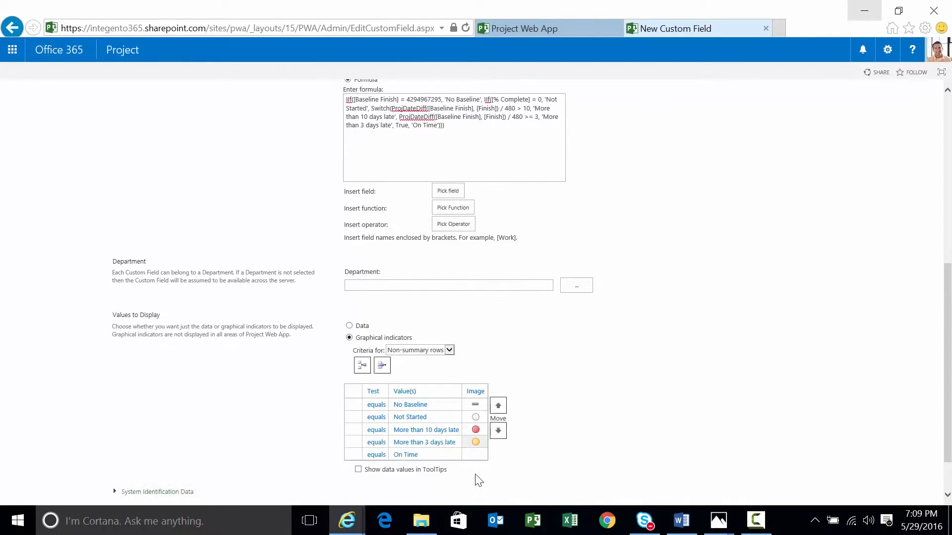
left_click(475, 454)
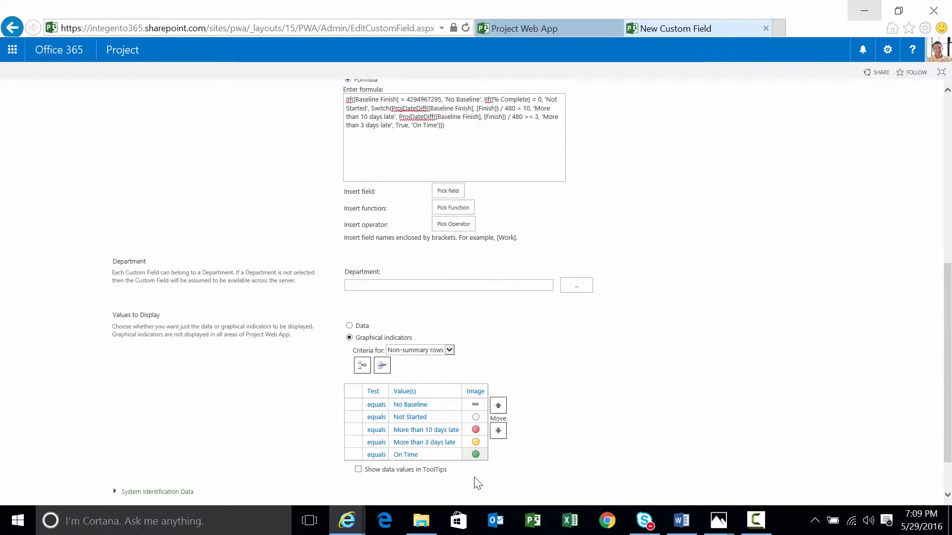
mouse_move(654, 381)
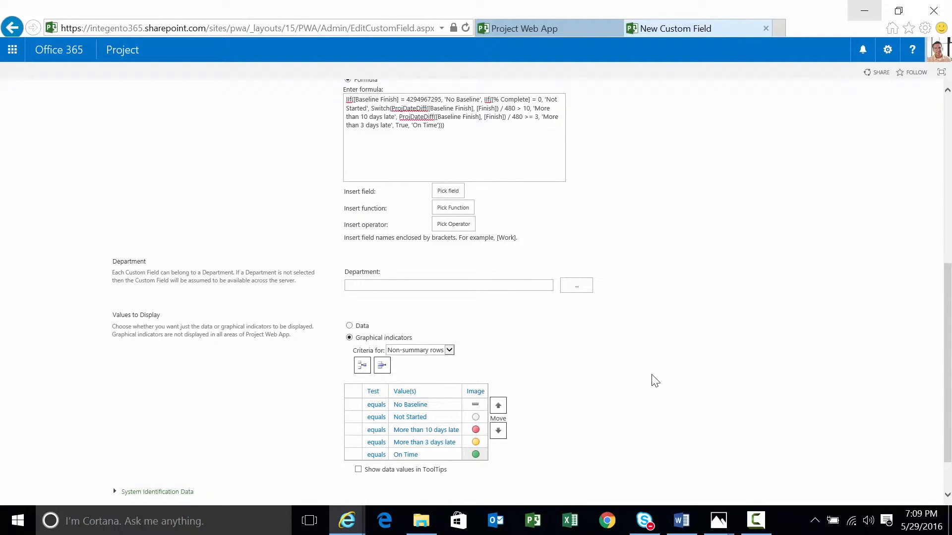
Check the No Baseline text in the formula and save the Project Schedule Status field
scroll("up", 3)
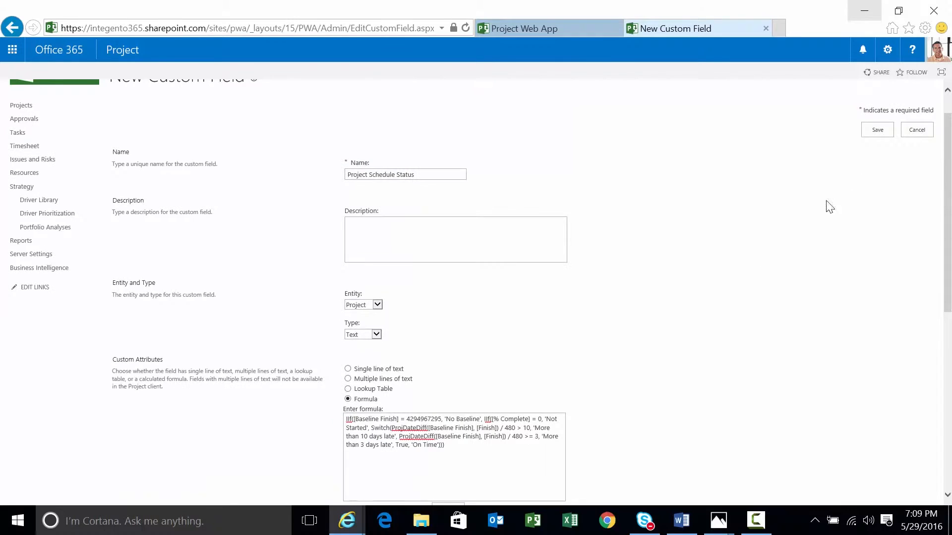
mouse_move(407, 323)
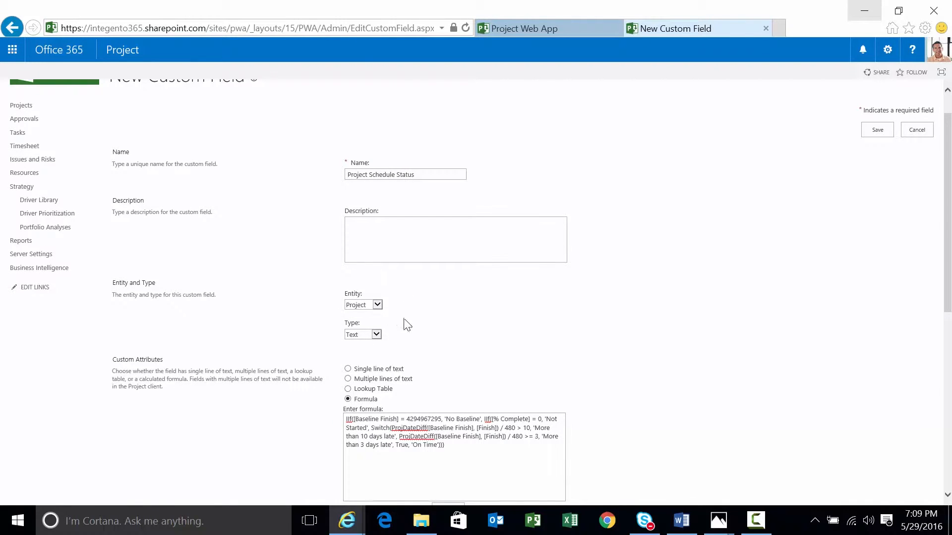
mouse_move(364, 305)
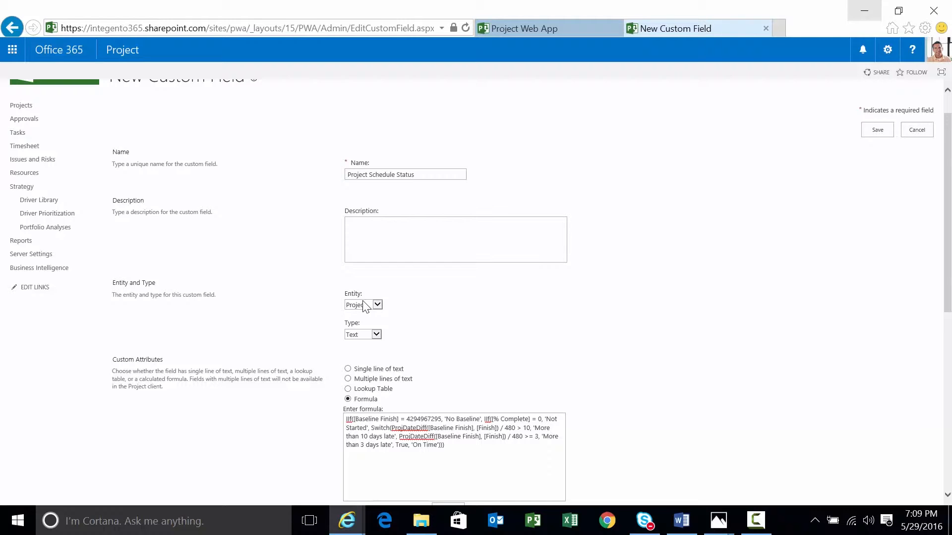
mouse_move(361, 340)
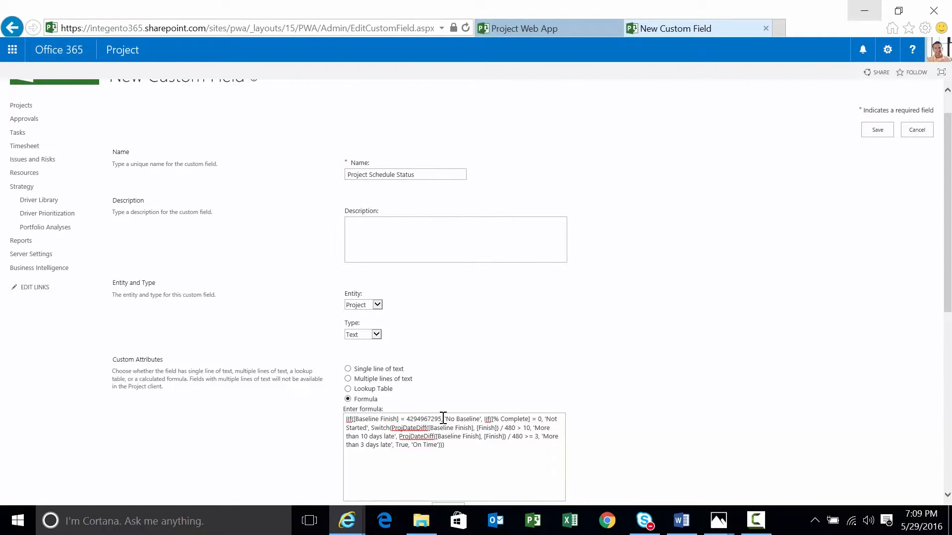
double_click(463, 418)
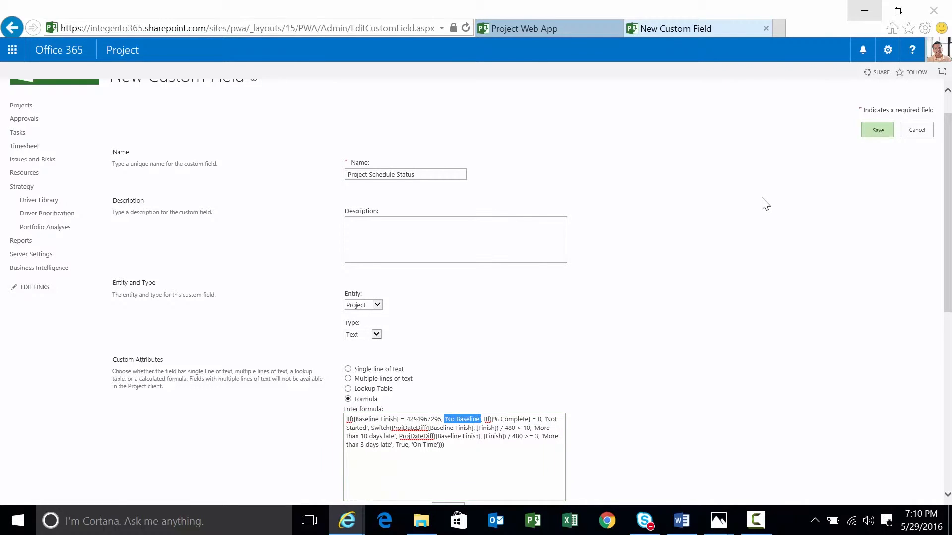
left_click(877, 130)
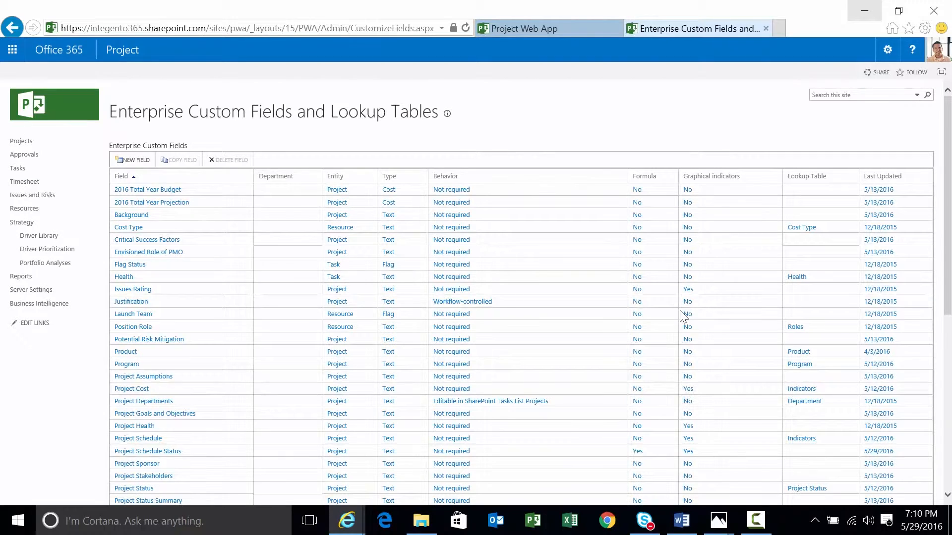
mouse_move(532, 521)
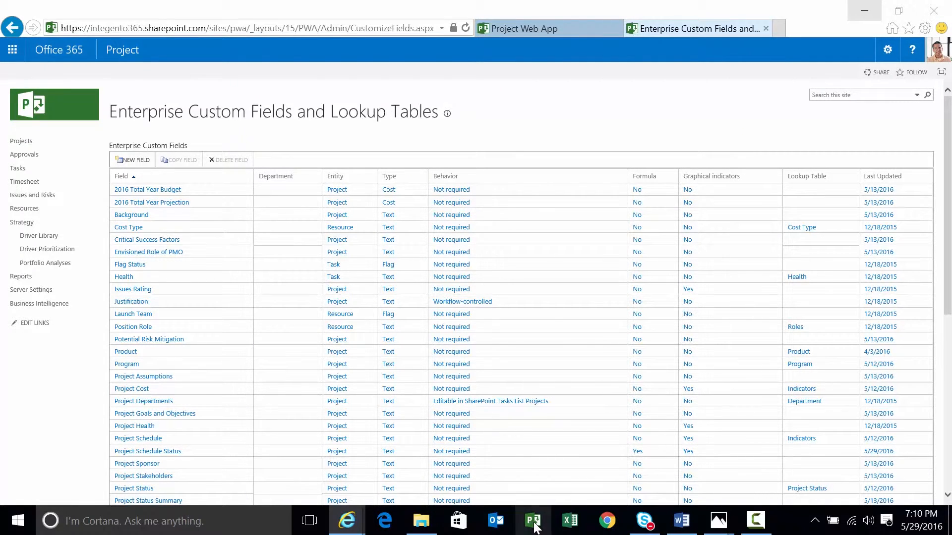
Launch Project Professional, log in with the pwa profile, and start a Blank Project
left_click(533, 520)
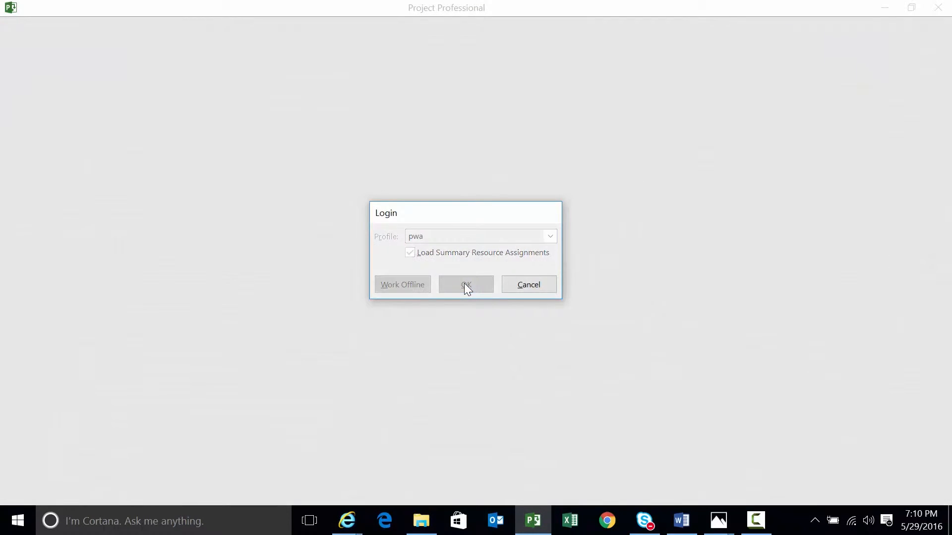
left_click(466, 285)
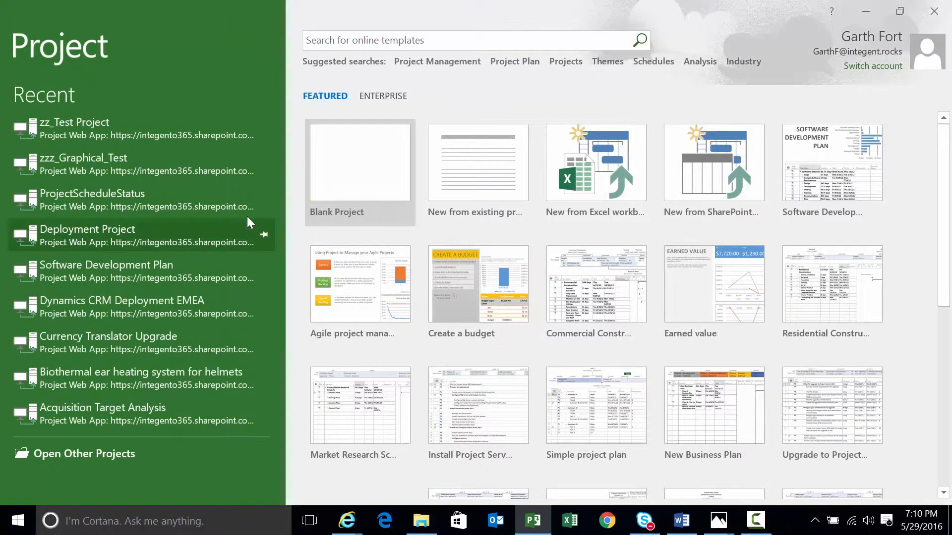
left_click(359, 162)
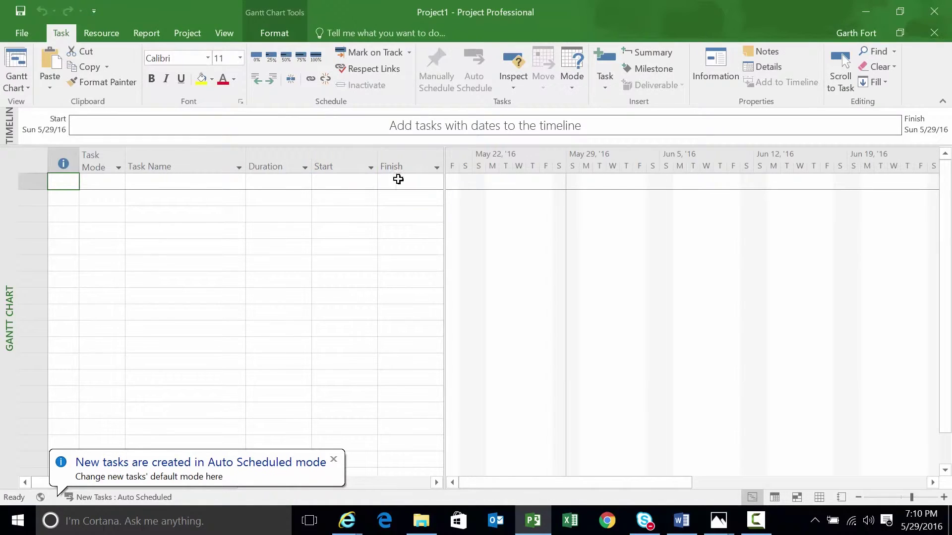
Show the Task Details form, add Task 1 with Garth Fort assigned, and confirm
left_click(769, 66)
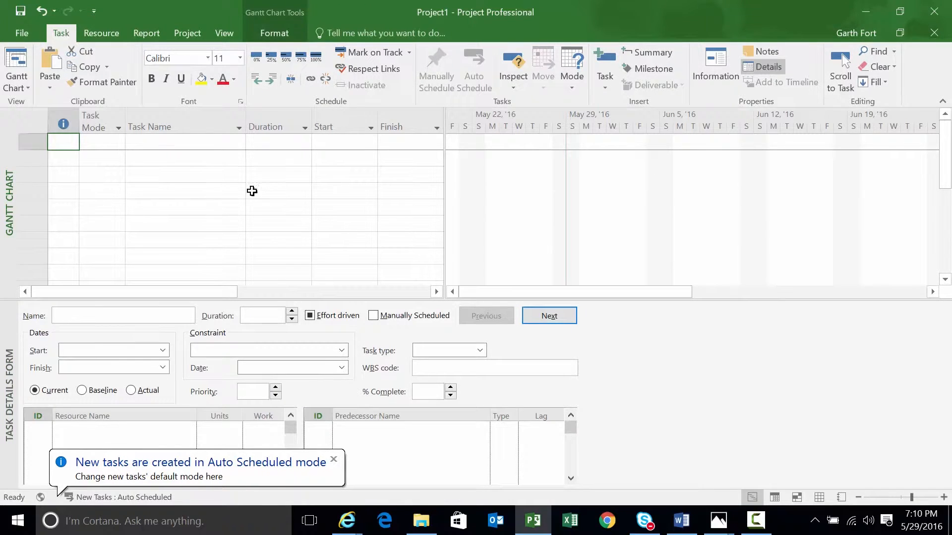
mouse_move(178, 142)
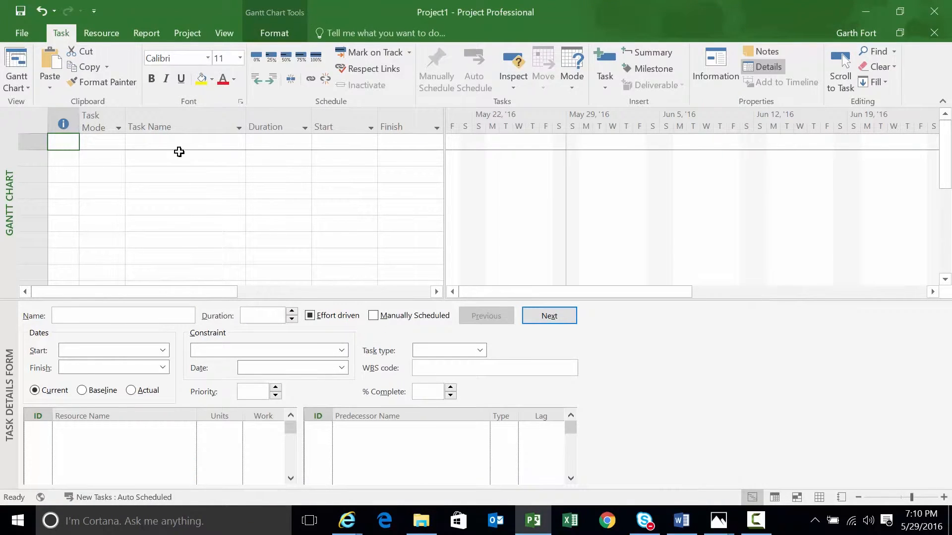
left_click(186, 142)
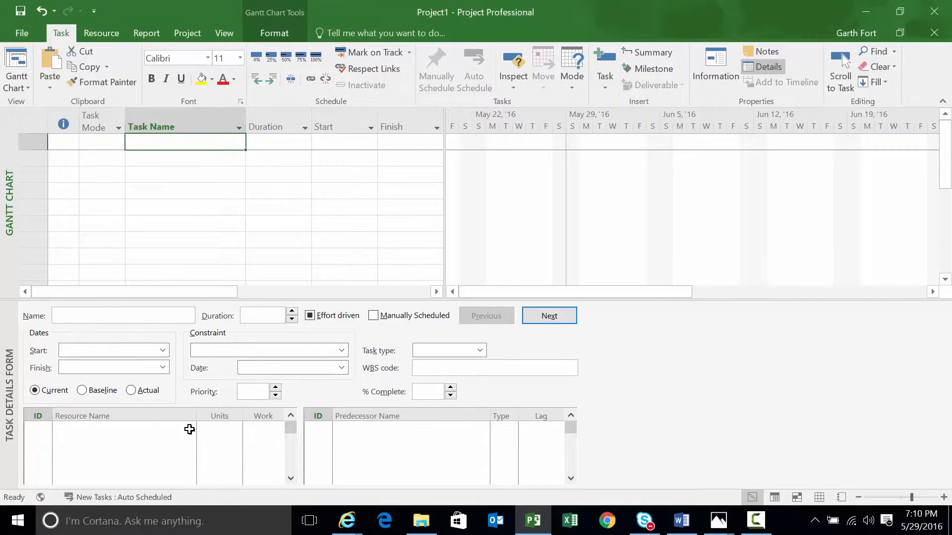
type("Task 1")
left_click(124, 428)
type("Garth Fort")
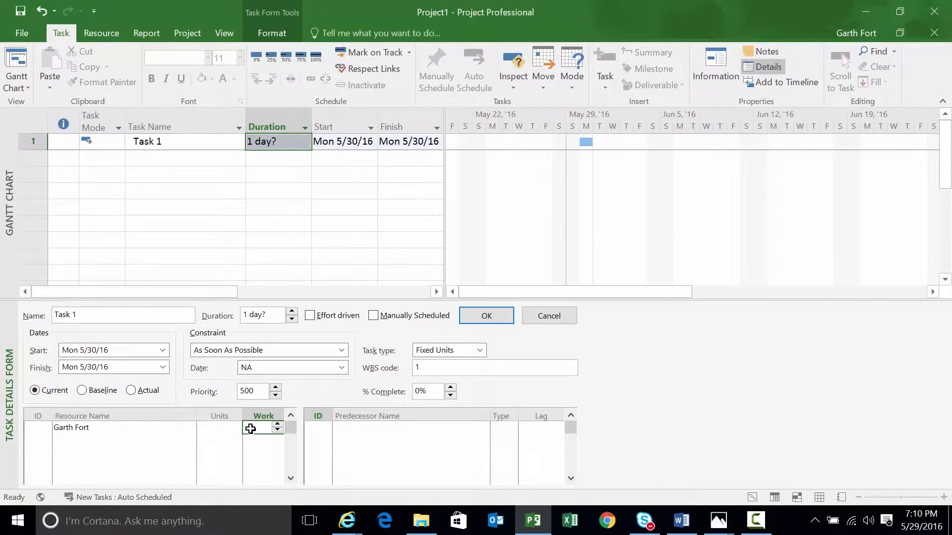
left_click(485, 316)
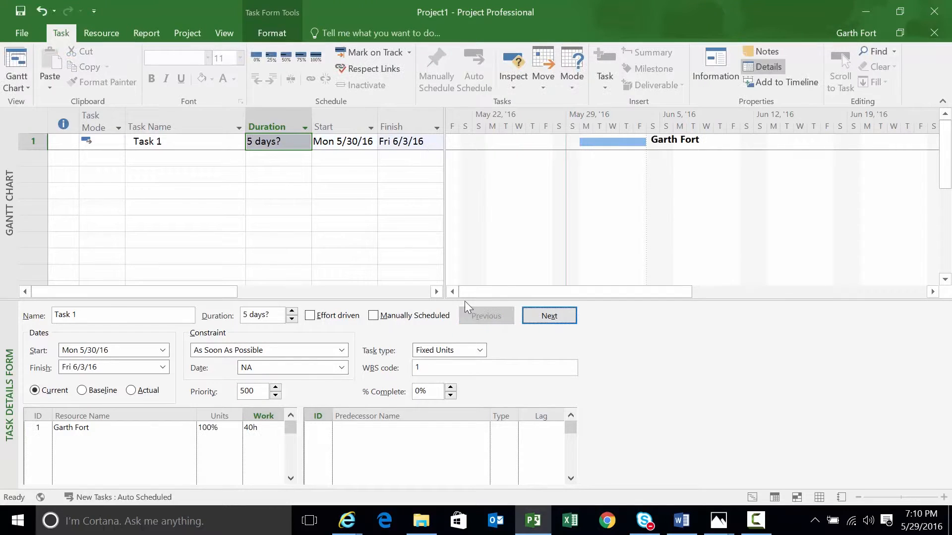
mouse_move(644, 347)
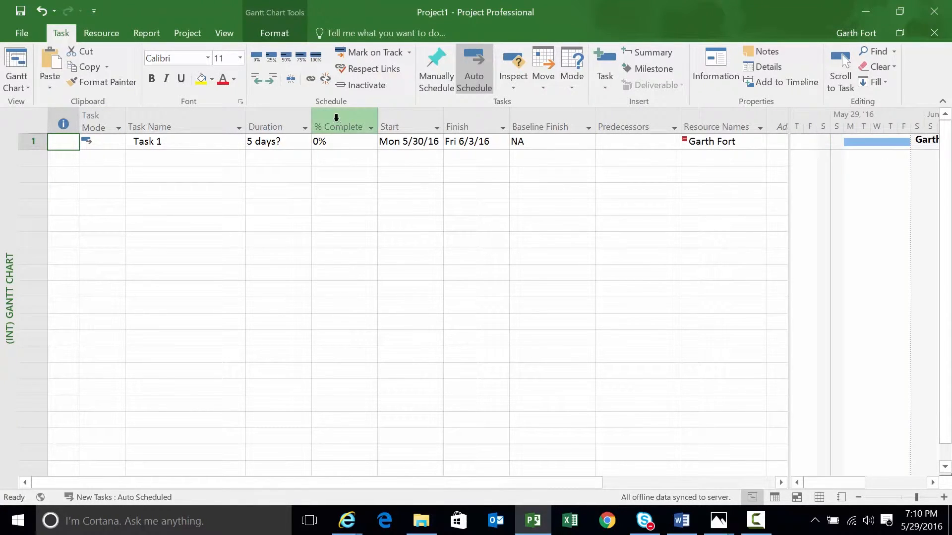
Add ProjSchedStat (Enterprise) as a new column beside Project Schedule Status
right_click(634, 126)
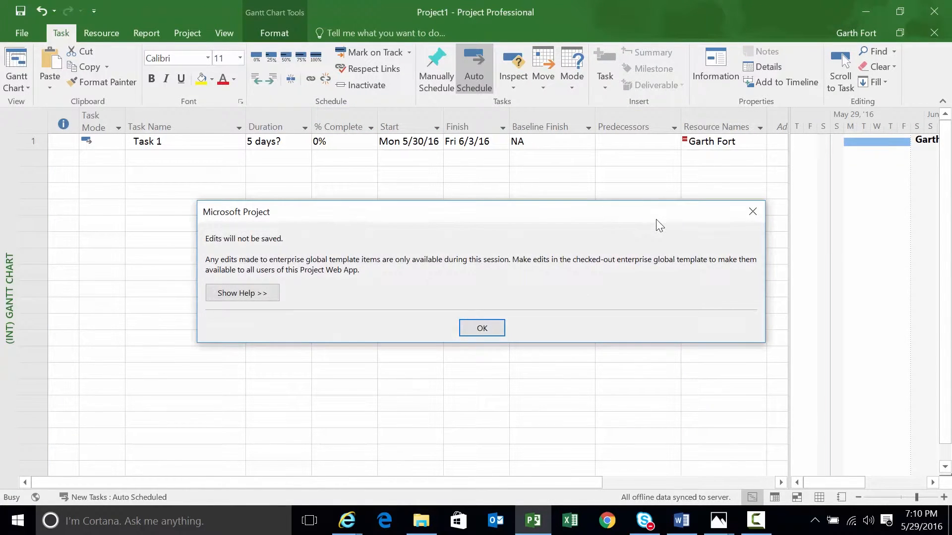
left_click(482, 328)
type("peak")
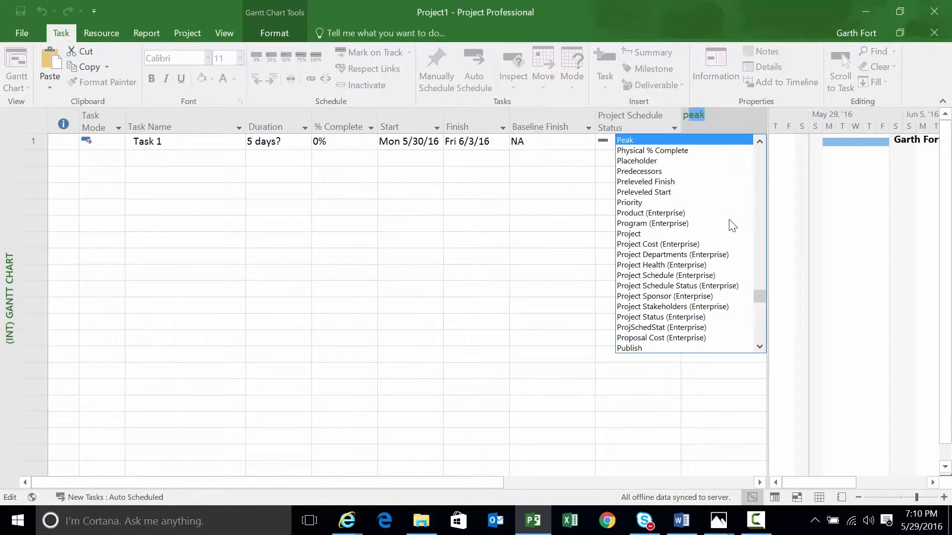
left_click(660, 327)
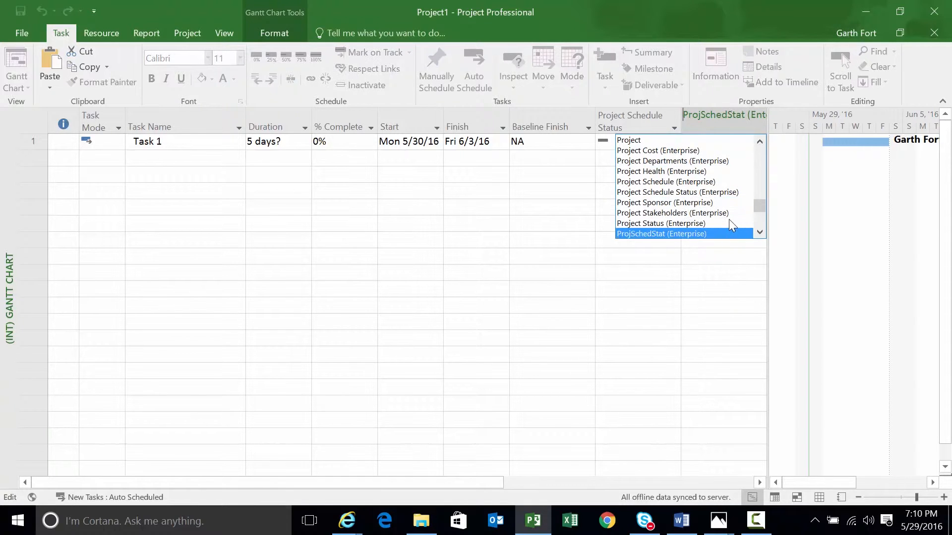
left_click(661, 233)
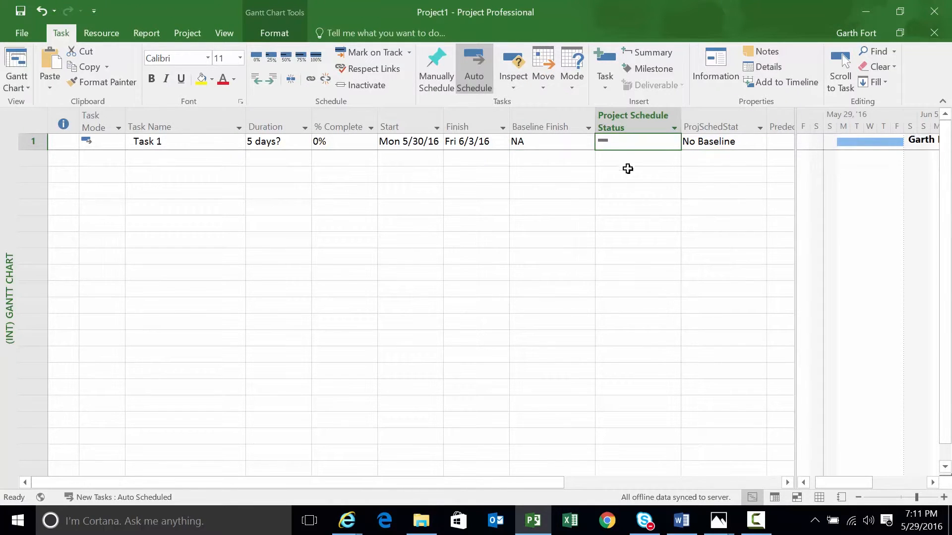
Check Task 1's ProjSchedStat reads No Baseline and move to its % Complete value
left_click(723, 142)
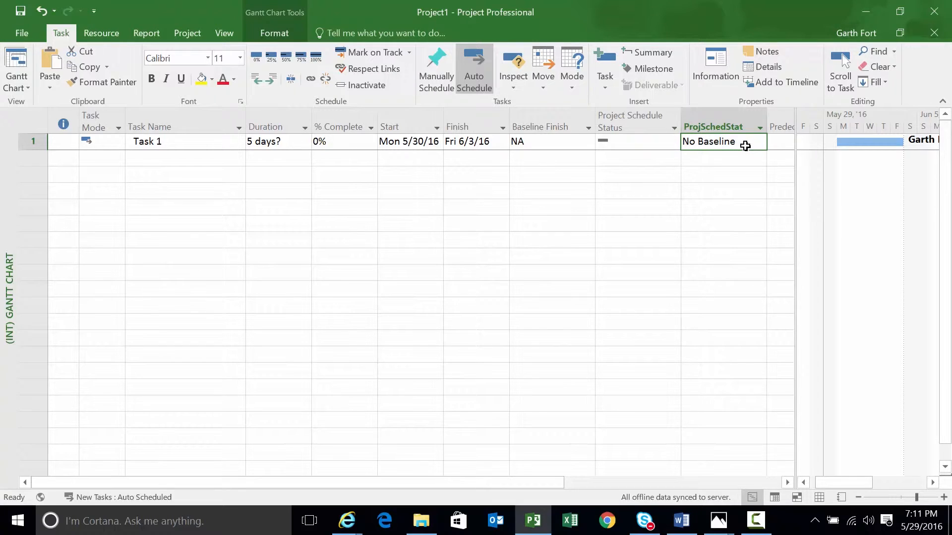
mouse_move(681, 174)
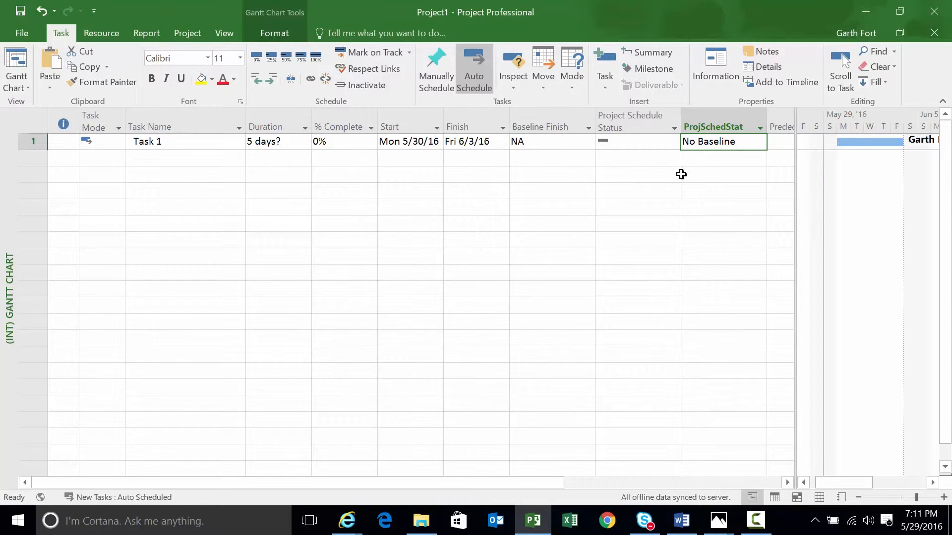
left_click(344, 141)
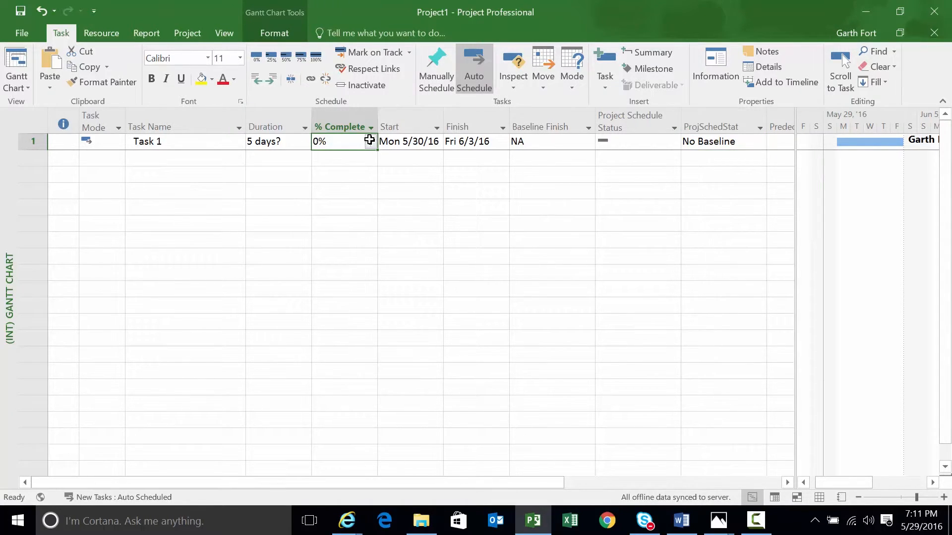
left_click(370, 139)
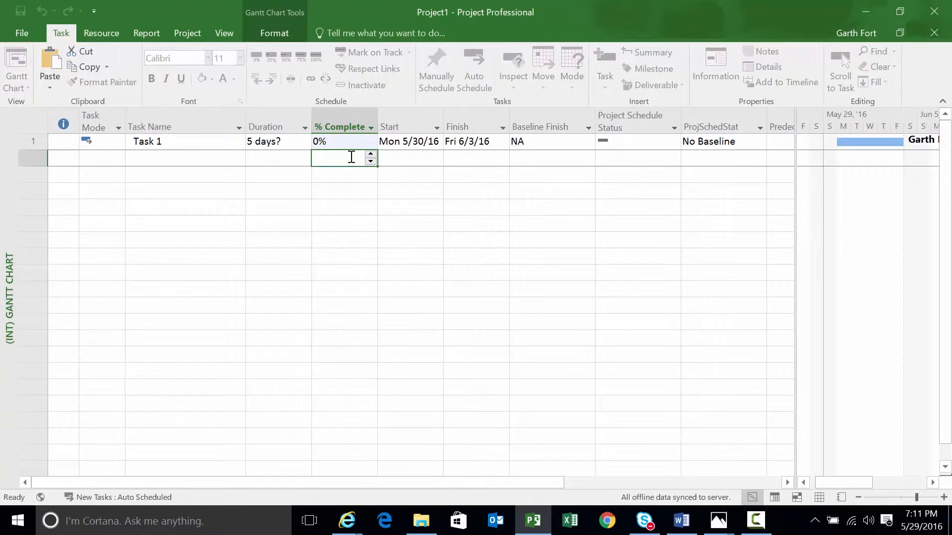
Set a baseline for the project and mark Task 1 as 5% complete
left_click(187, 33)
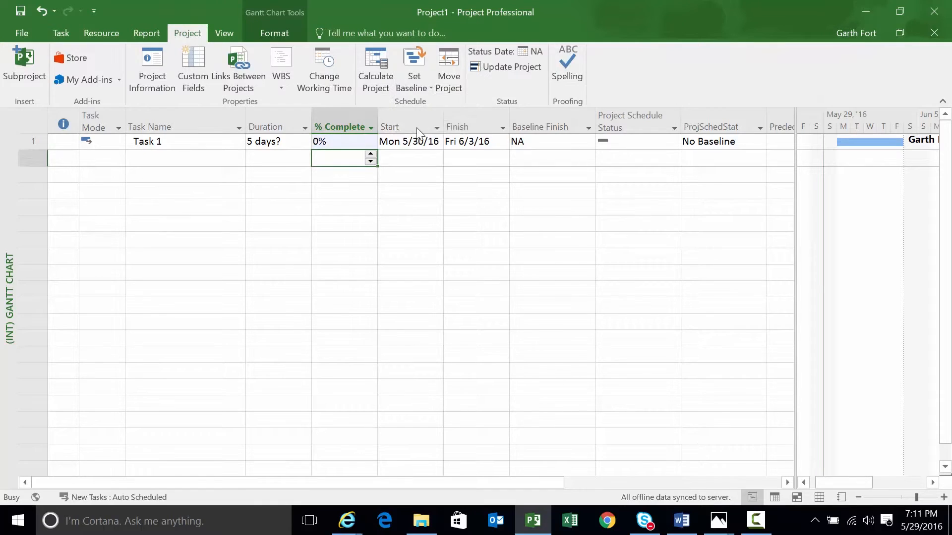
left_click(412, 69)
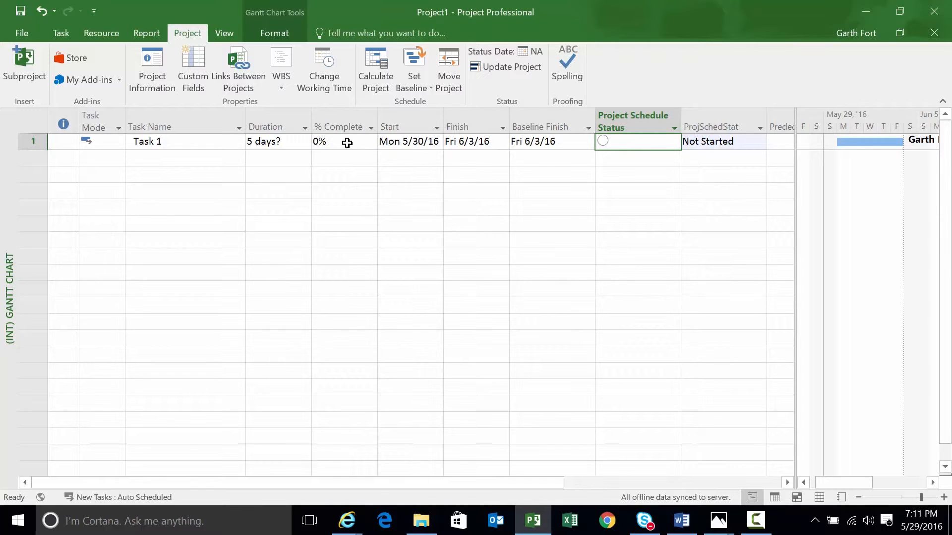
left_click(340, 142)
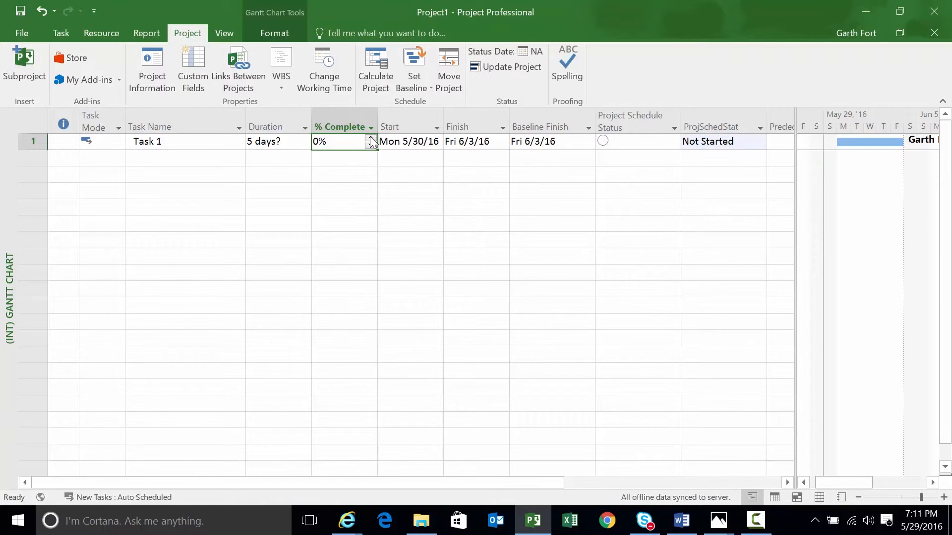
left_click(370, 139)
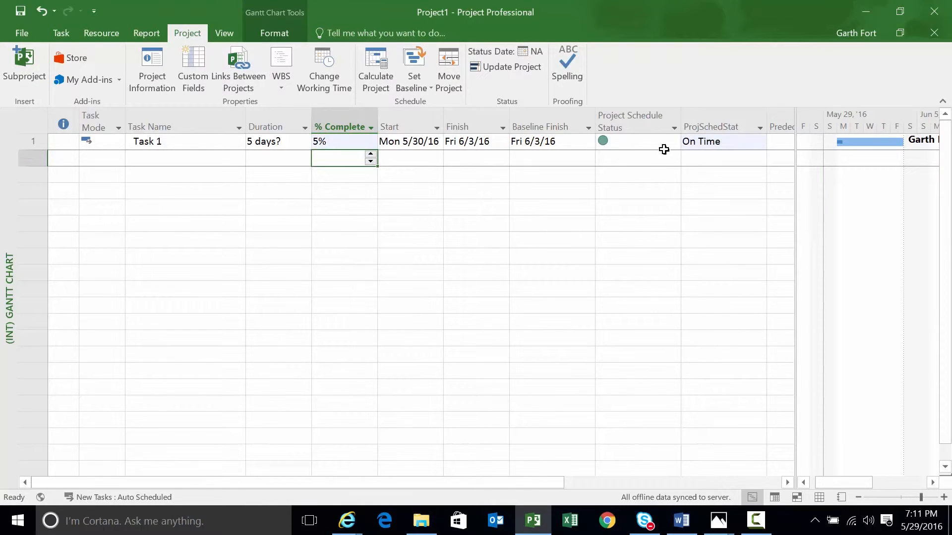
Verify ProjSchedStat reads On Time with a green indicator for Task 1
left_click(724, 142)
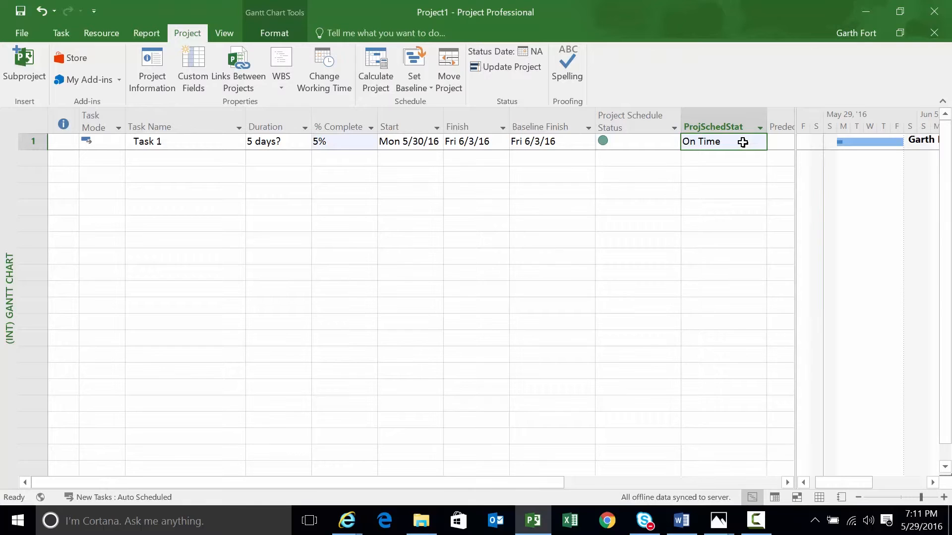
left_click(632, 142)
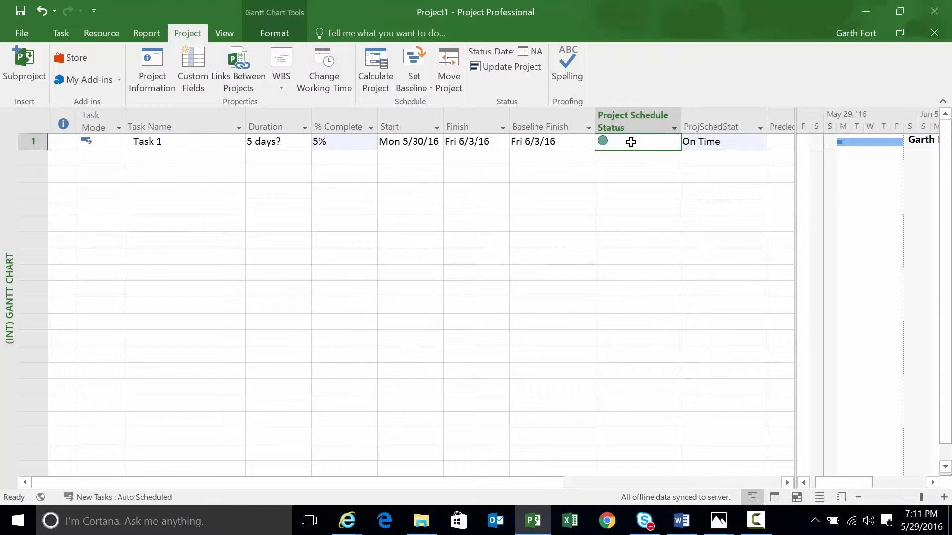
mouse_move(493, 147)
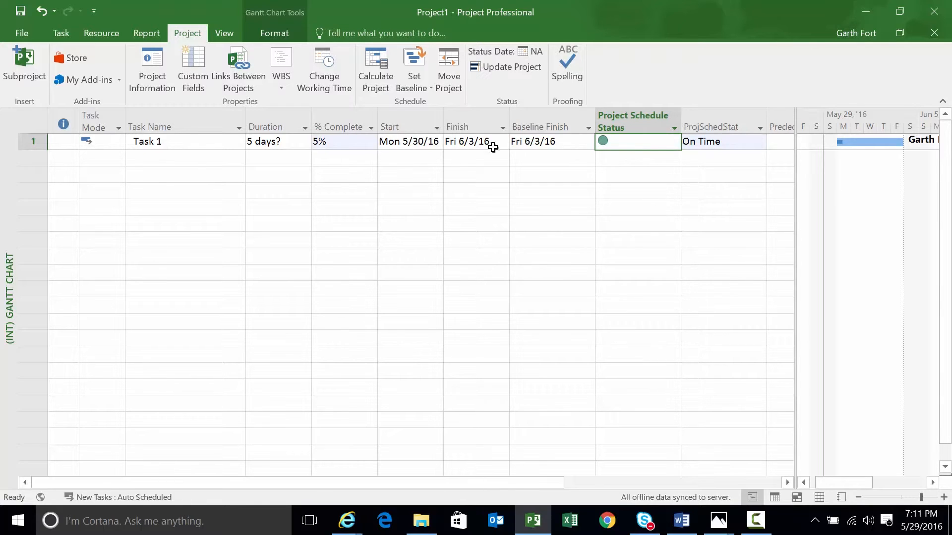
mouse_move(506, 142)
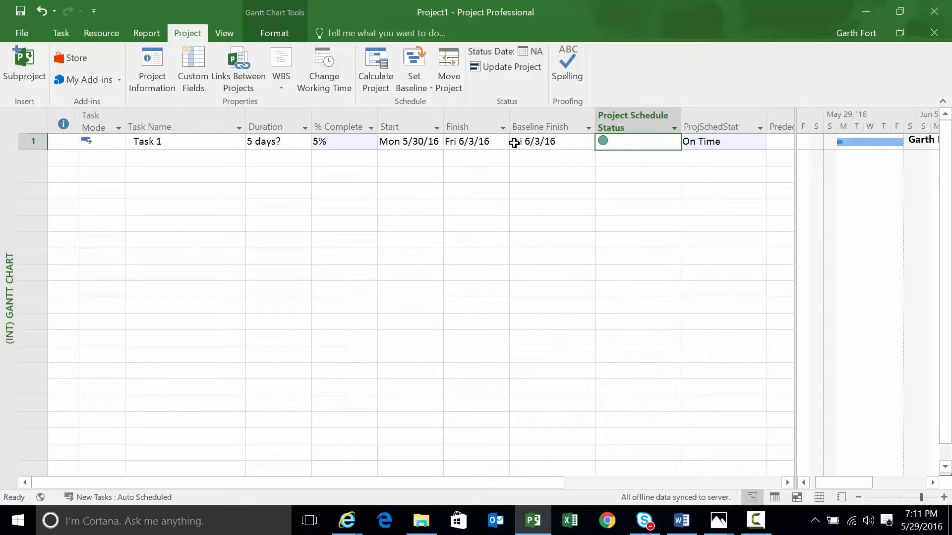
left_click(467, 142)
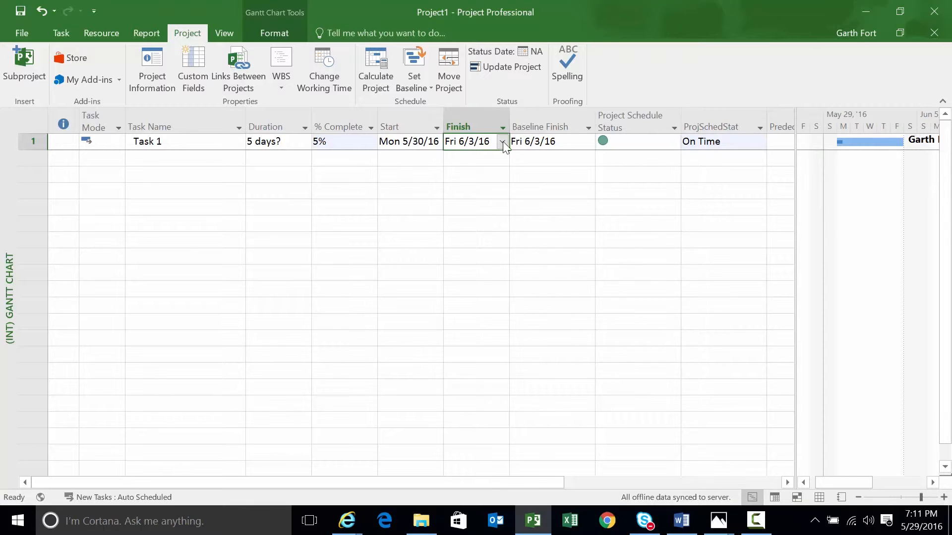
Move Task 1's finish date to June 8, then to Wed 6/22/16 so it becomes more than 10 days late
left_click(502, 142)
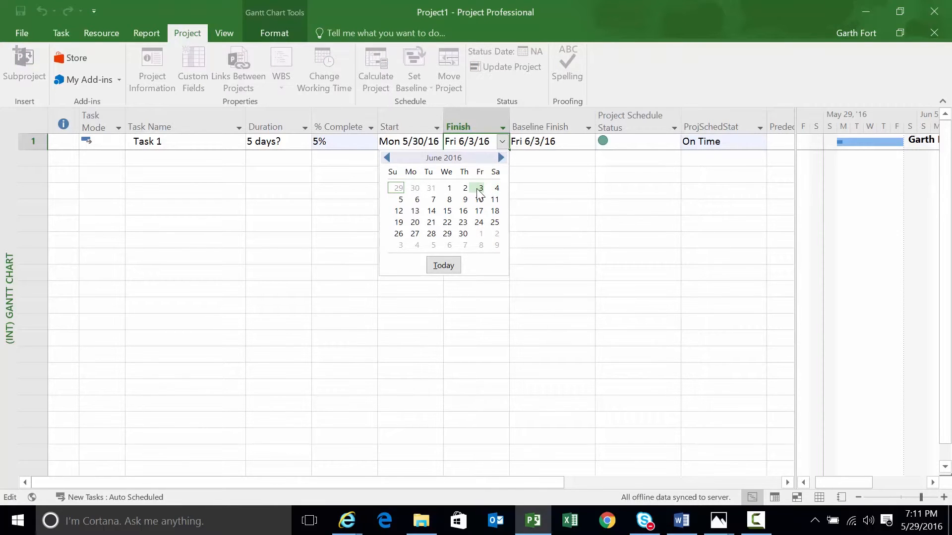
mouse_move(496, 187)
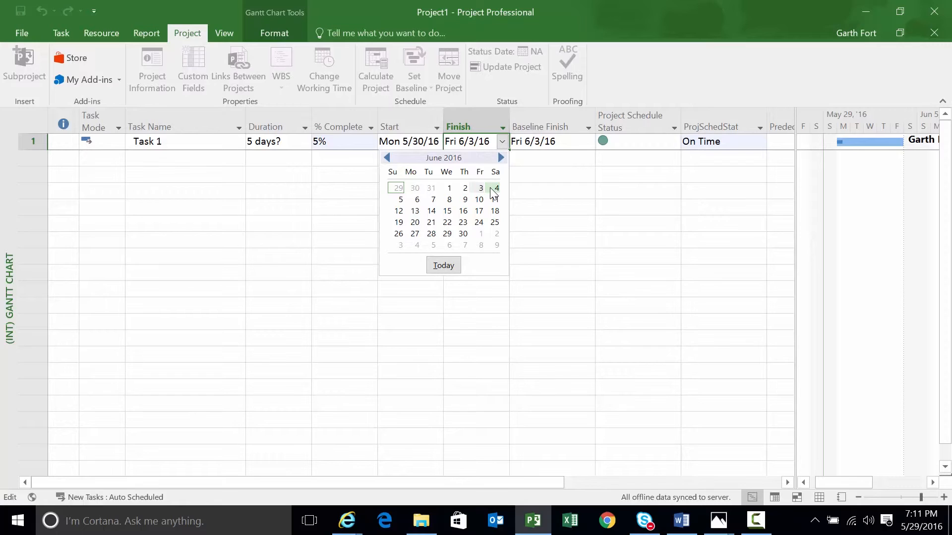
mouse_move(480, 188)
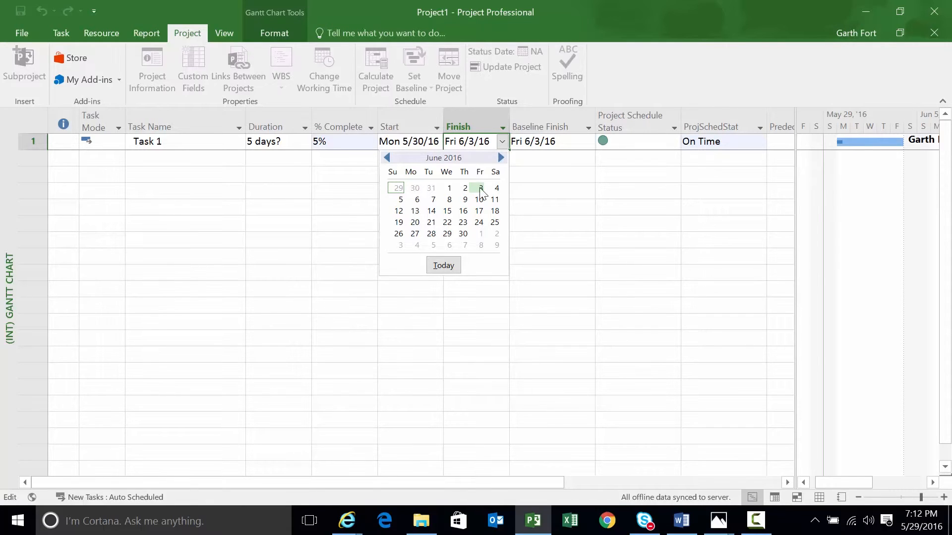
mouse_move(400, 199)
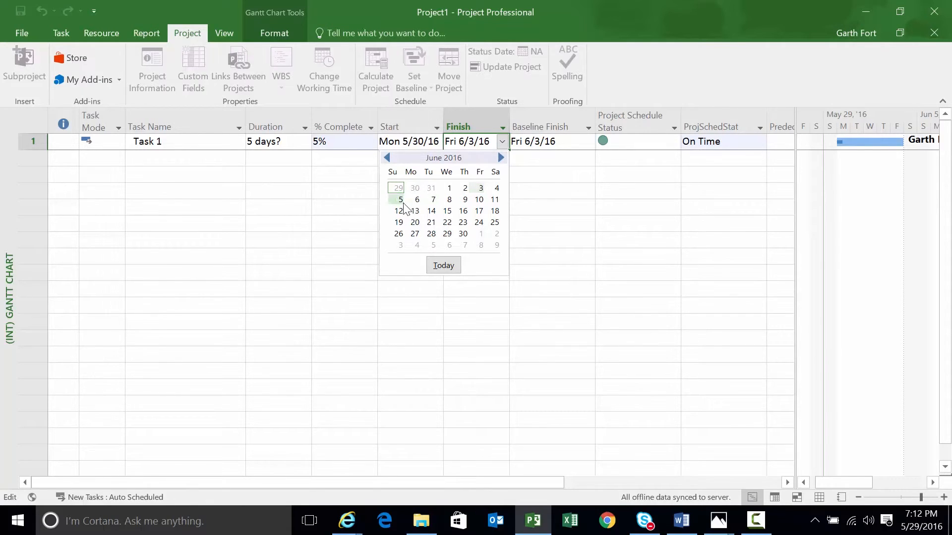
left_click(448, 199)
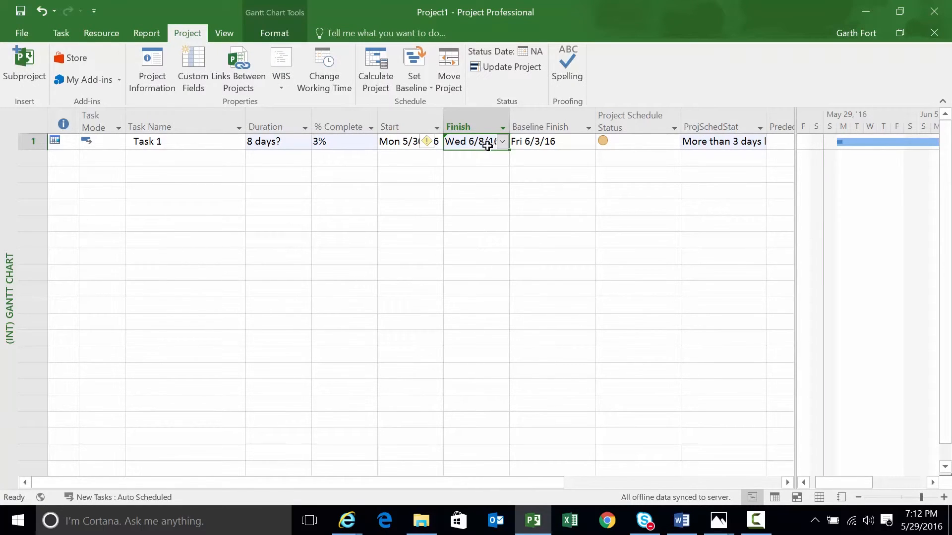
mouse_move(627, 144)
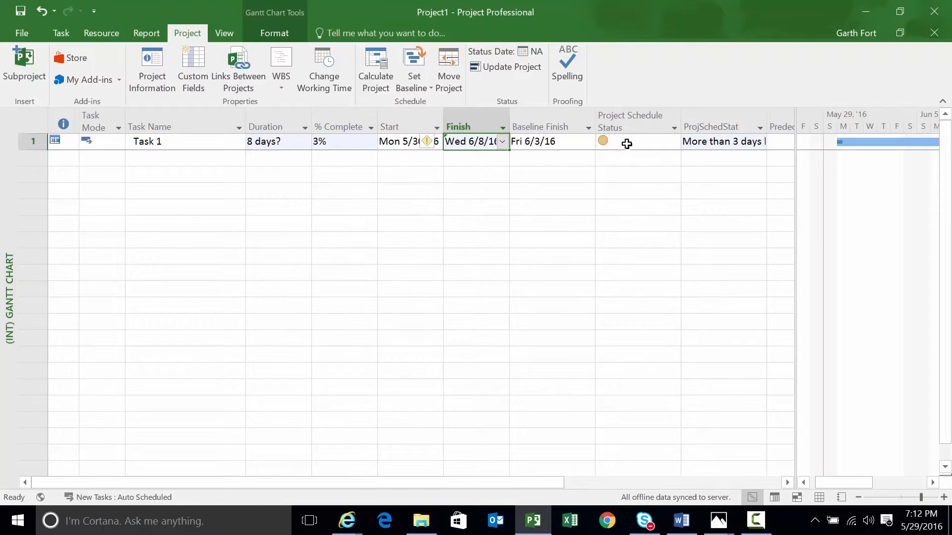
mouse_move(612, 144)
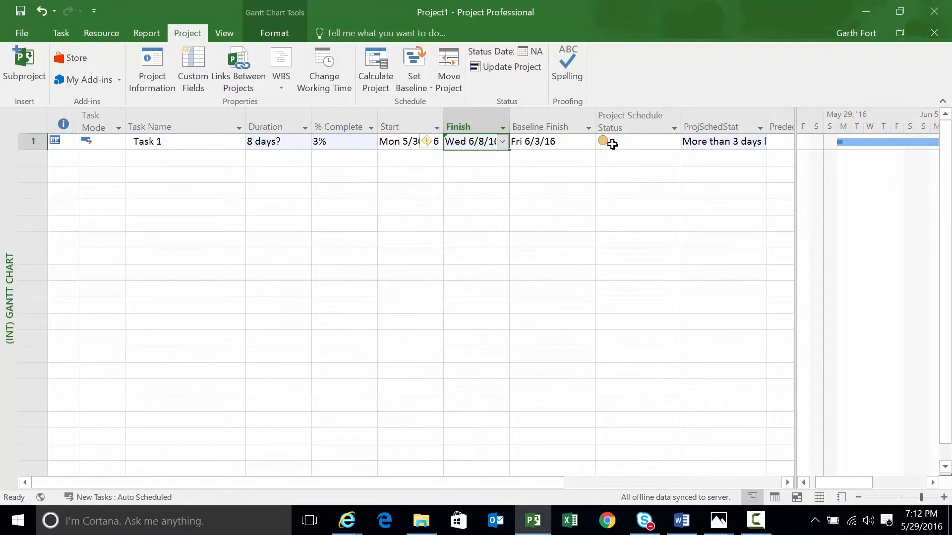
mouse_move(503, 146)
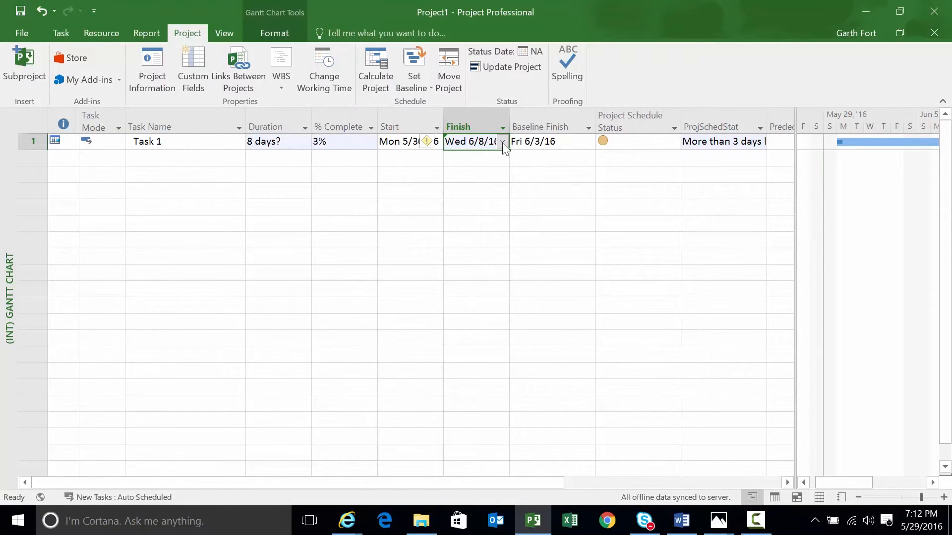
left_click(501, 142)
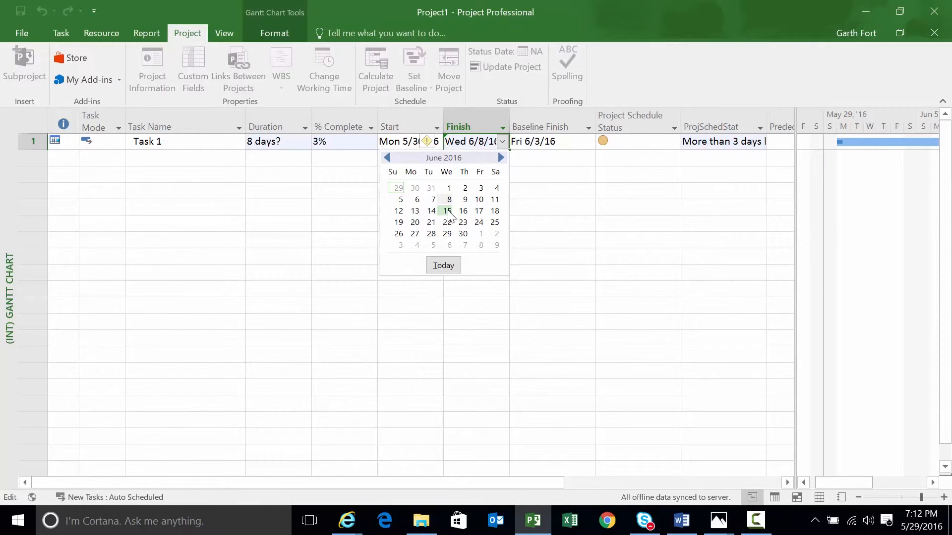
left_click(446, 222)
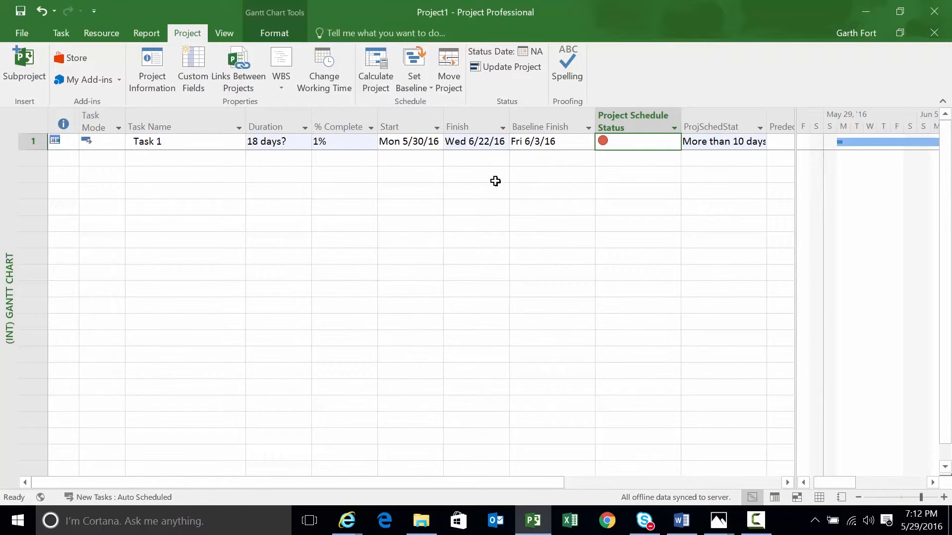
mouse_move(229, 173)
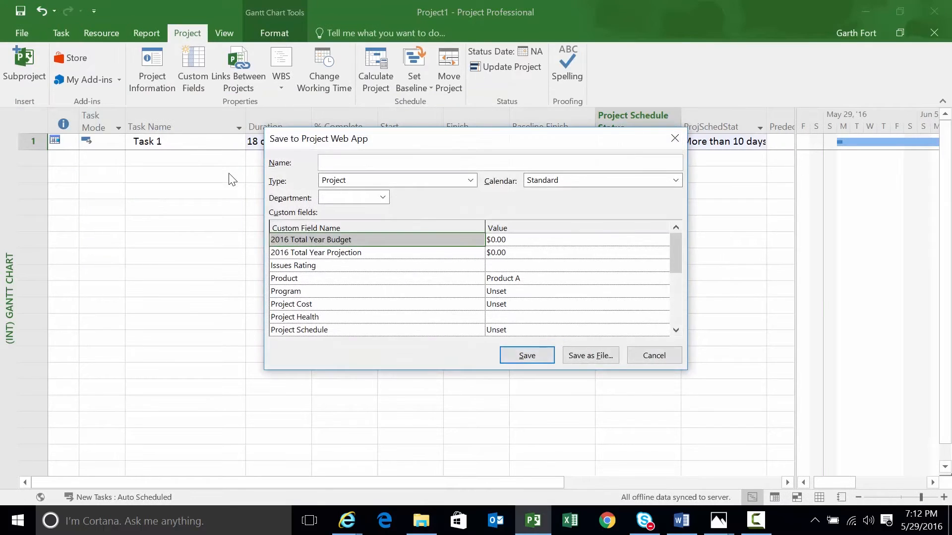
Save the test project to Project Web App as zzz_Graphic_Test and let it publish
type("zzz_")
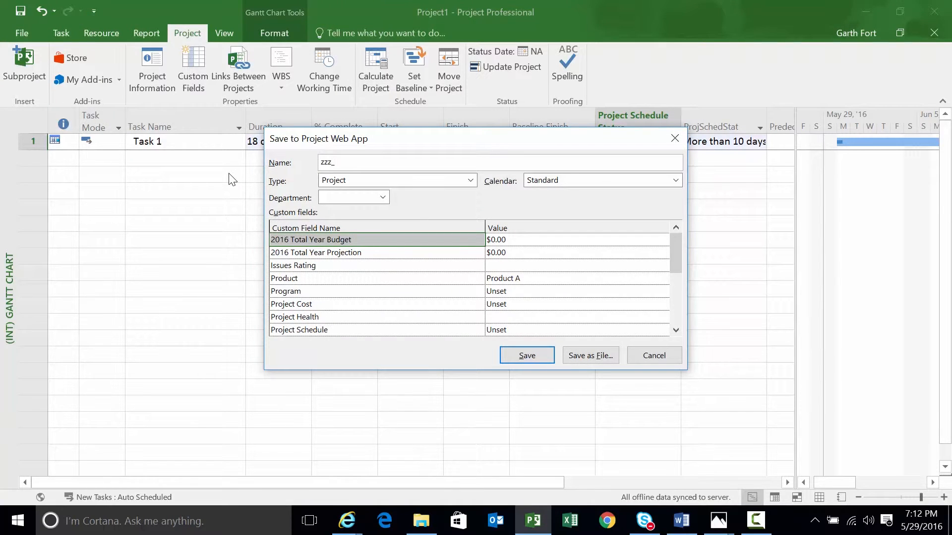
type("Graphic_")
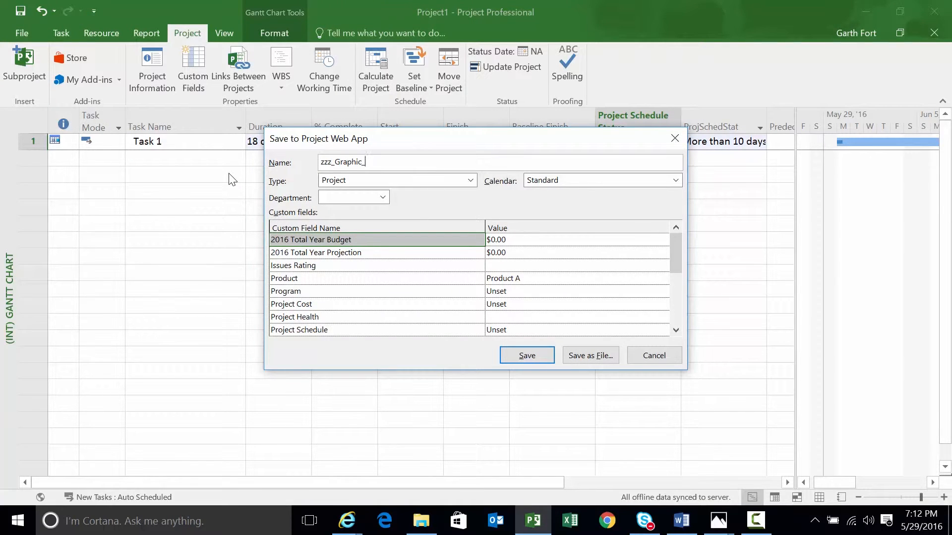
left_click(526, 355)
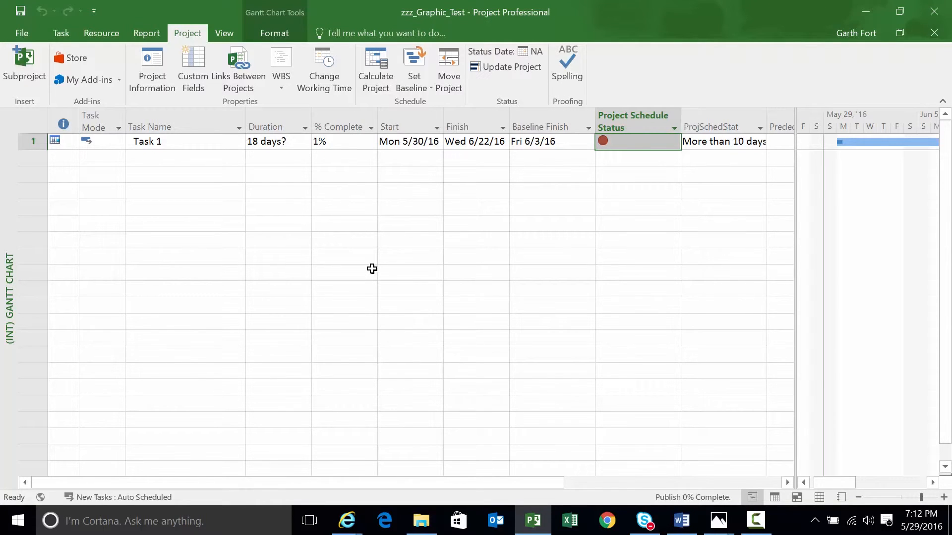
mouse_move(413, 486)
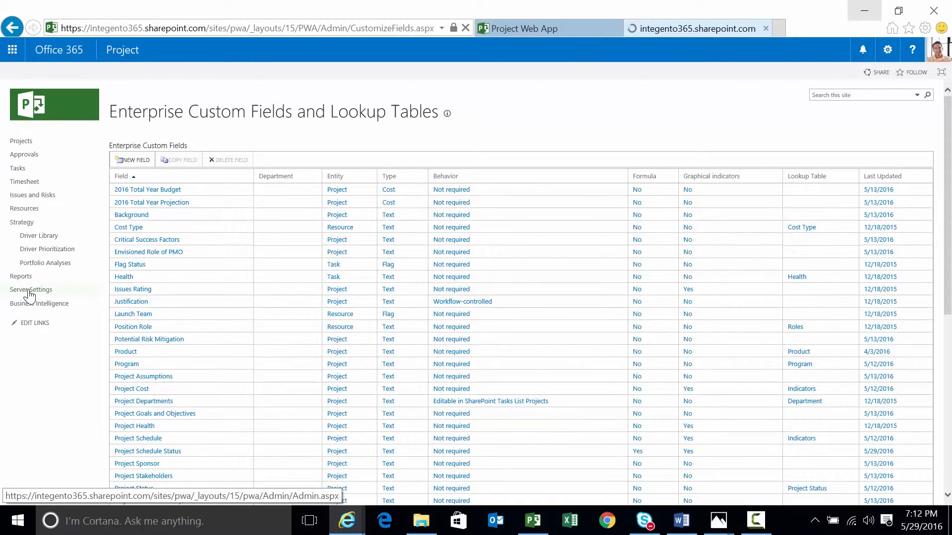
Reach Manage Views from PWA Server Settings and scroll to the Project Center views
left_click(32, 290)
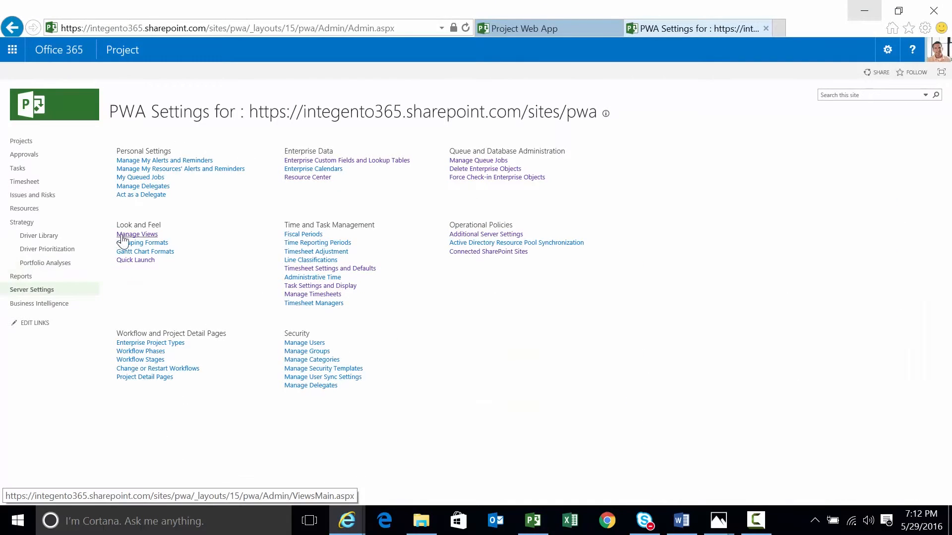
left_click(137, 234)
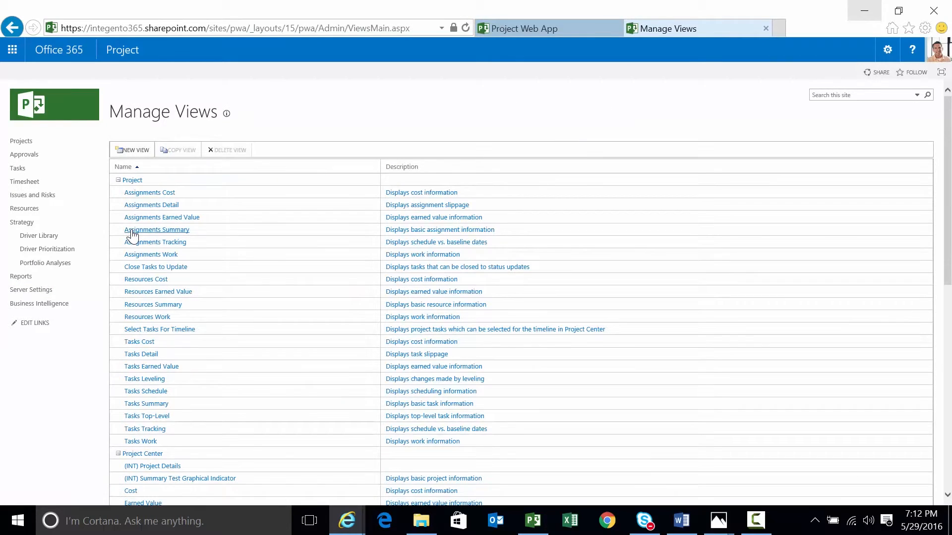
scroll("down", 3)
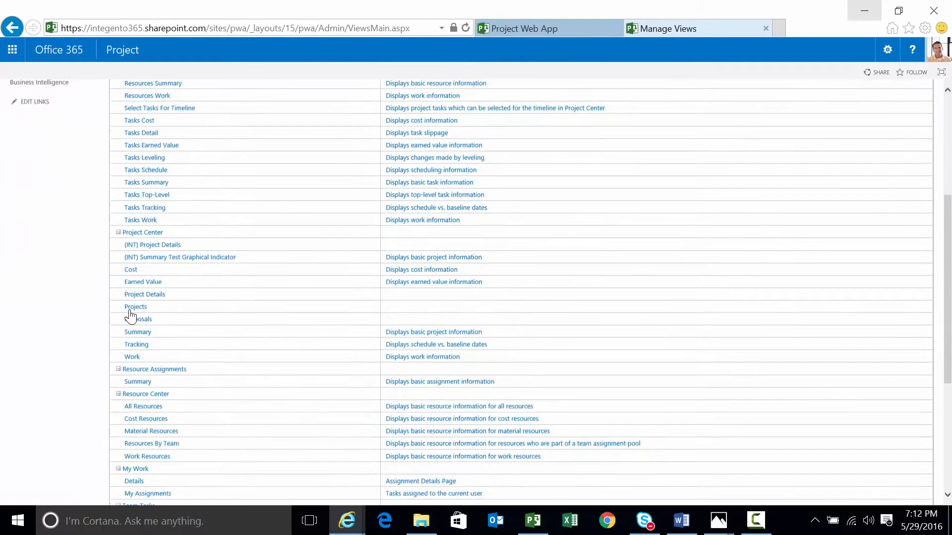
scroll("down", 3)
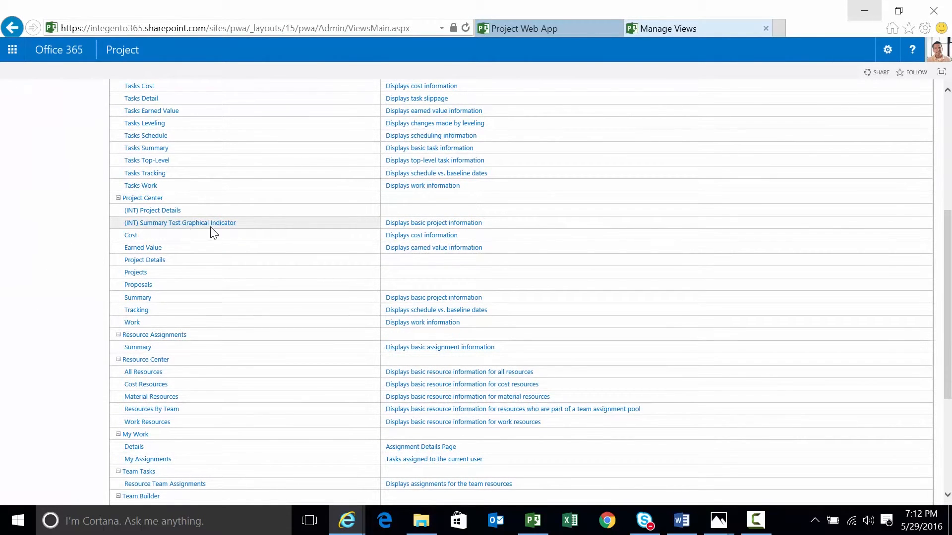
mouse_move(197, 303)
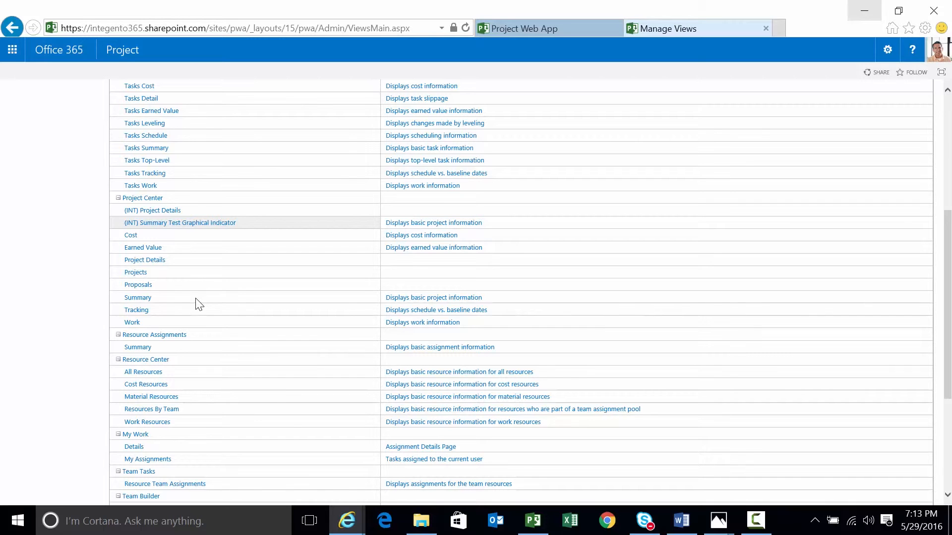
Open the (INT) Summary Test Graphical Indicator view for editing
scroll("up", 3)
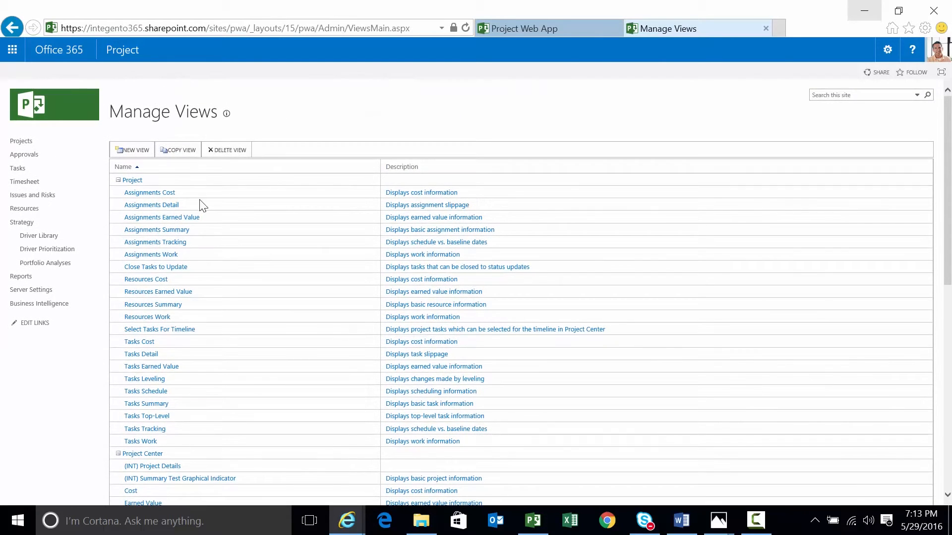
scroll("down", 3)
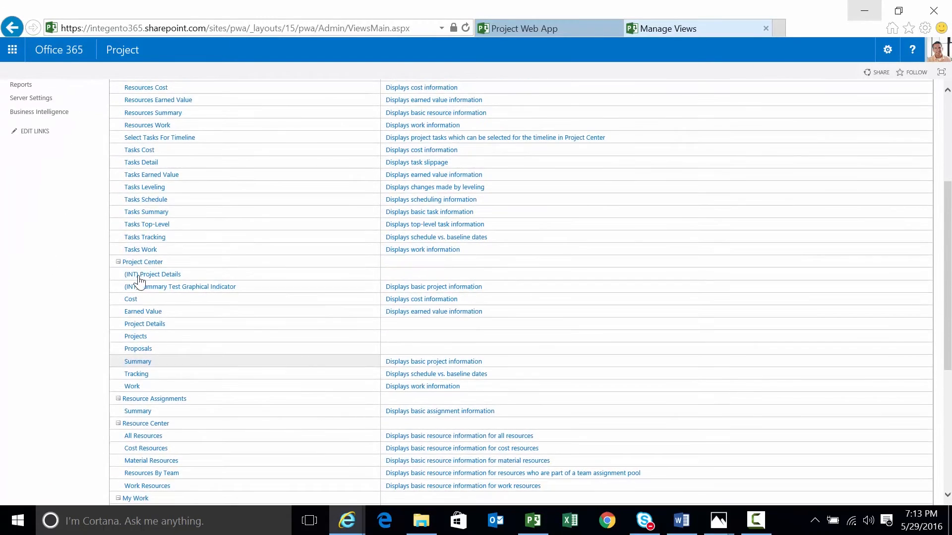
left_click(180, 286)
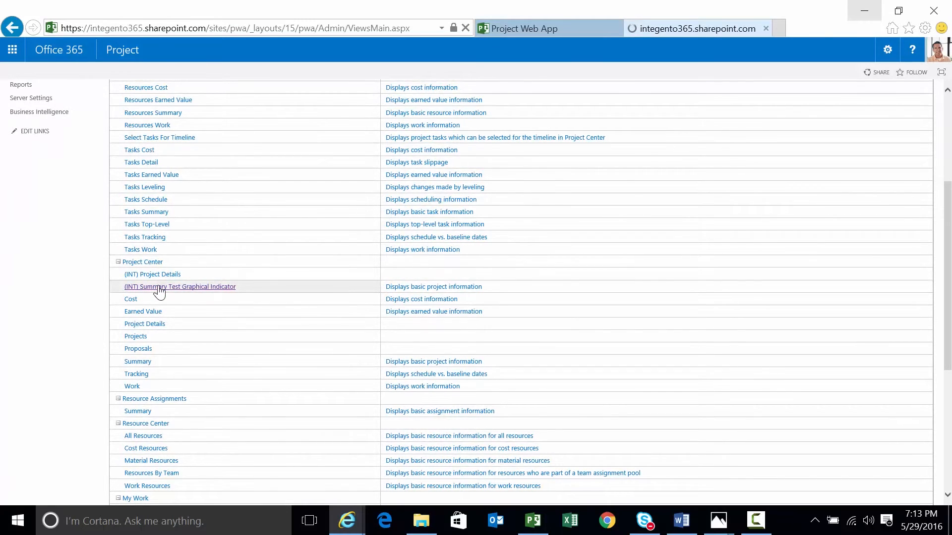
left_click(179, 286)
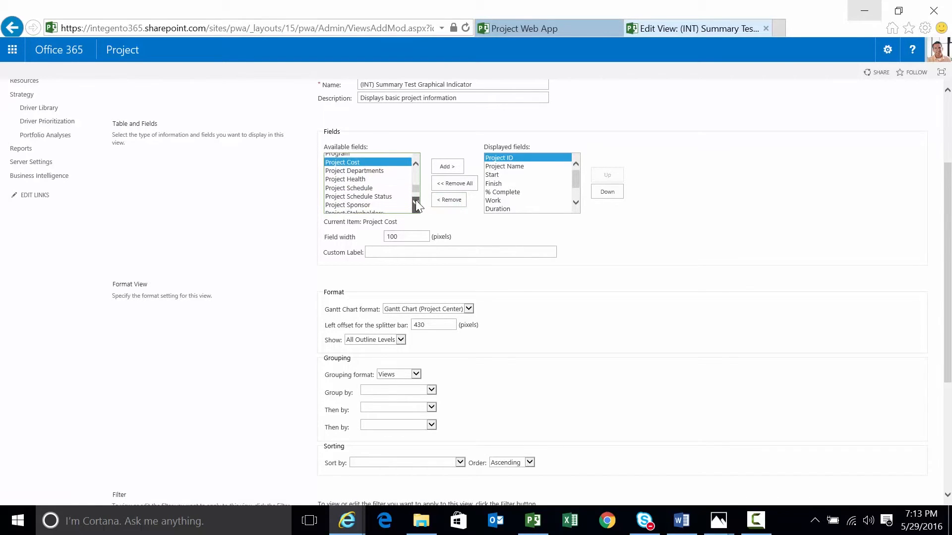
Add Project Schedule Status to the view's fields right after Project Name and save the view
left_click(446, 167)
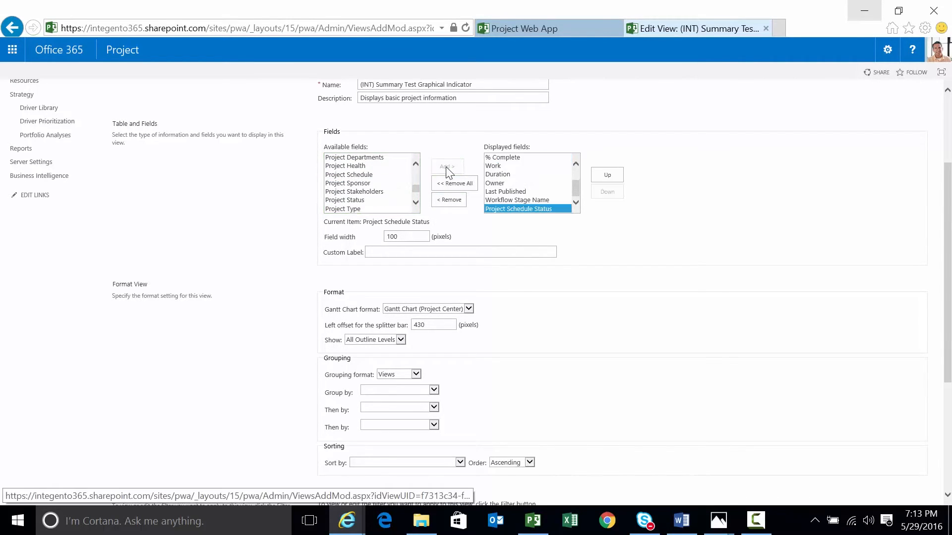
left_click(606, 174)
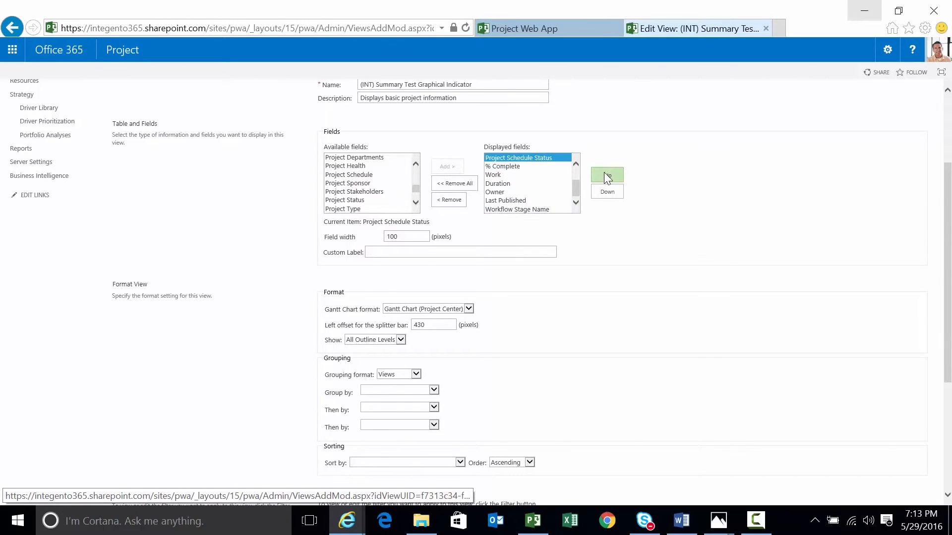
left_click(606, 175)
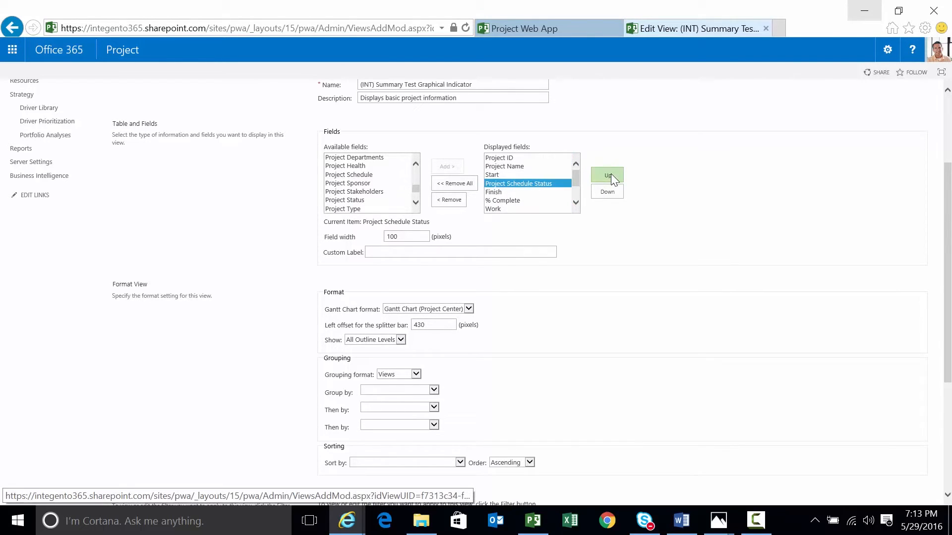
left_click(607, 175)
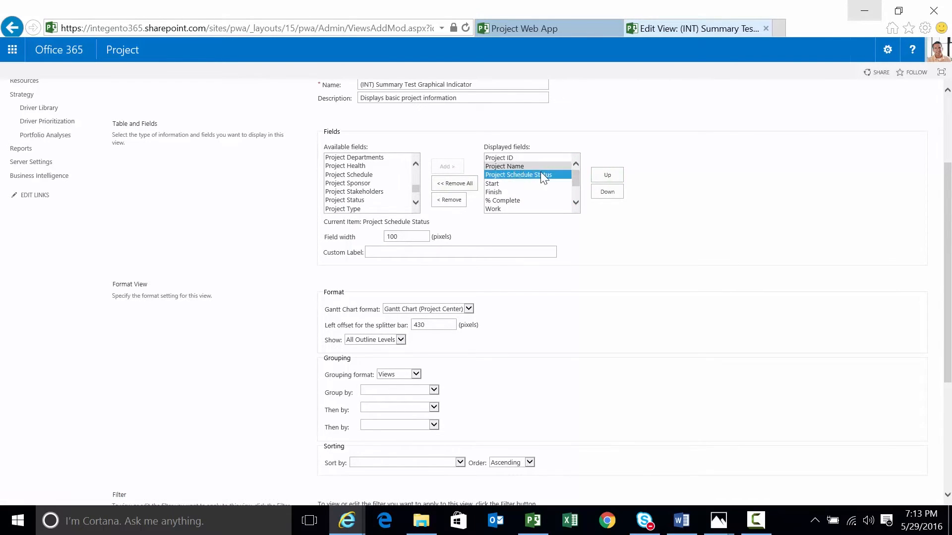
scroll("up", 3)
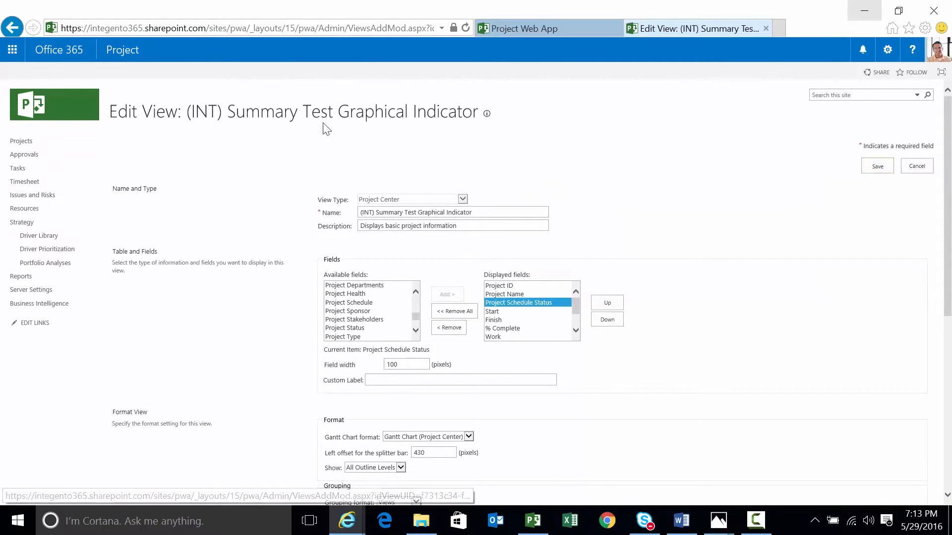
left_click(916, 165)
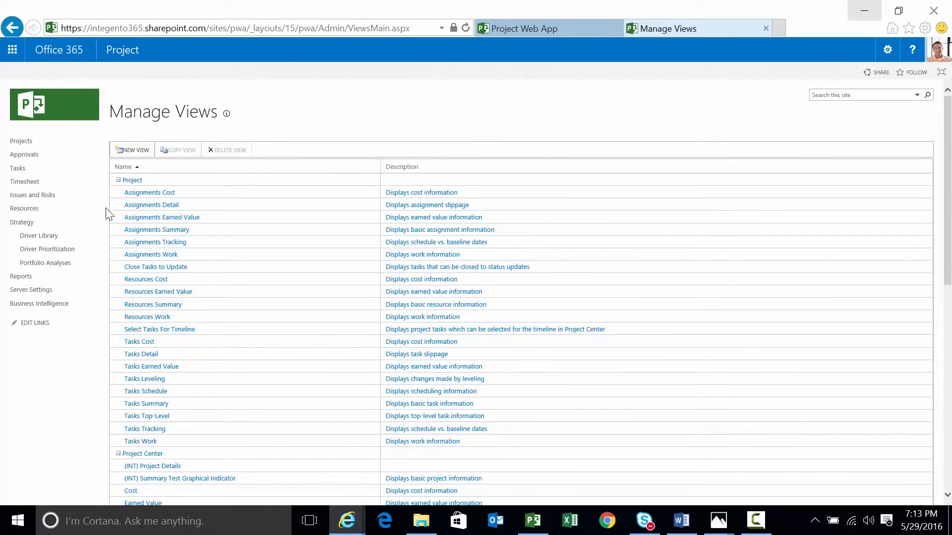
In the Project Center, widen the Project Schedule Status column and select zzz_Graphic_Test showing its red indicator
left_click(21, 141)
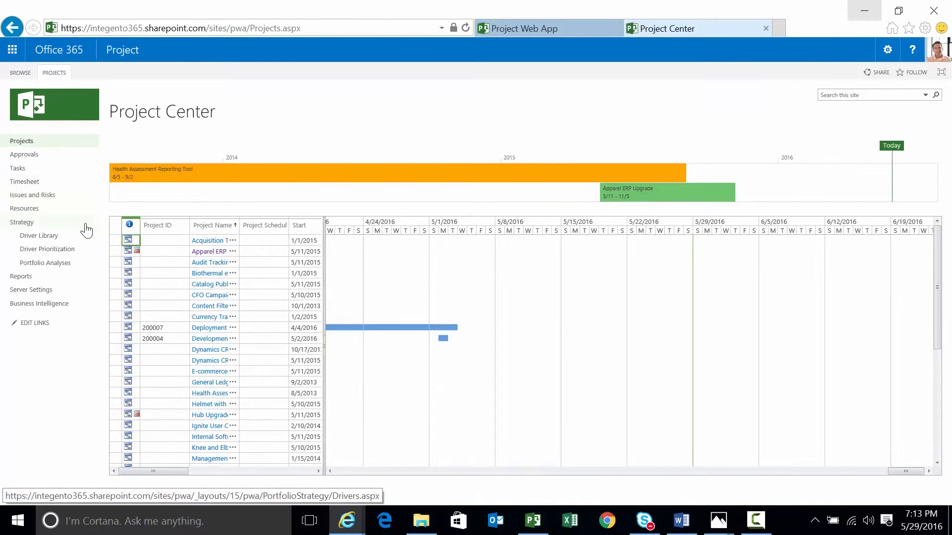
left_click(53, 72)
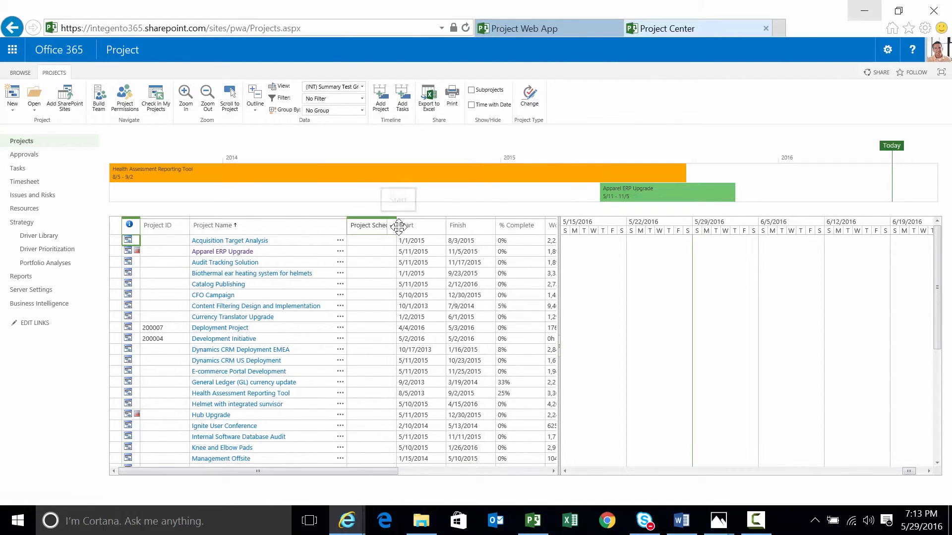
mouse_move(383, 225)
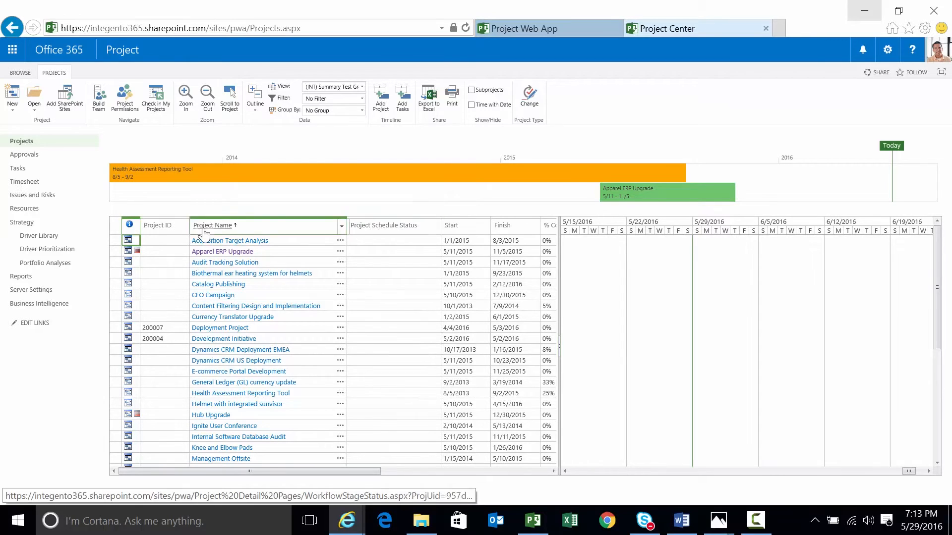
left_click(394, 225)
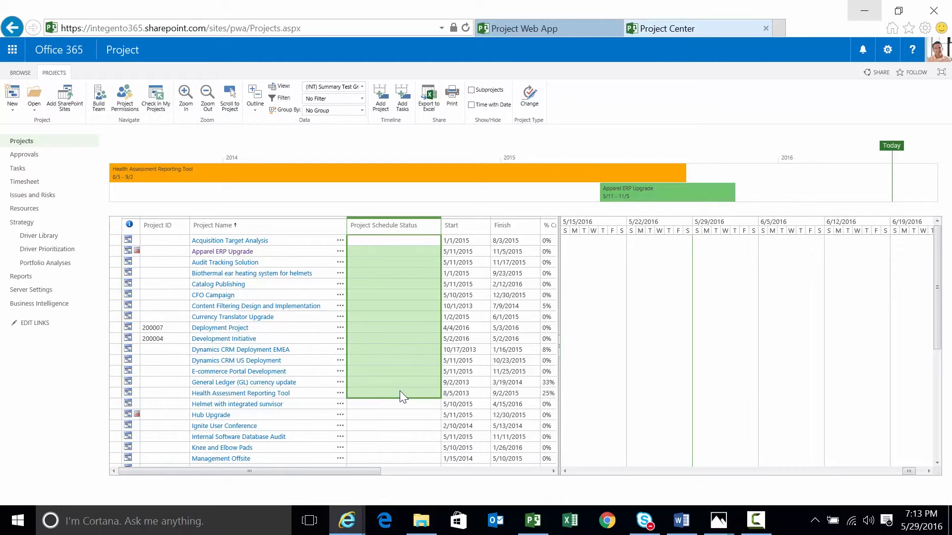
mouse_move(420, 332)
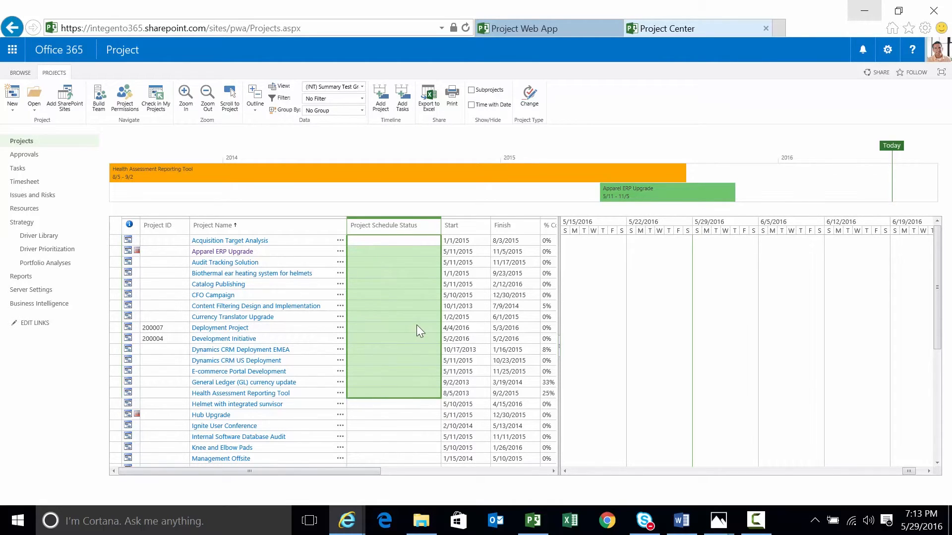
mouse_move(826, 337)
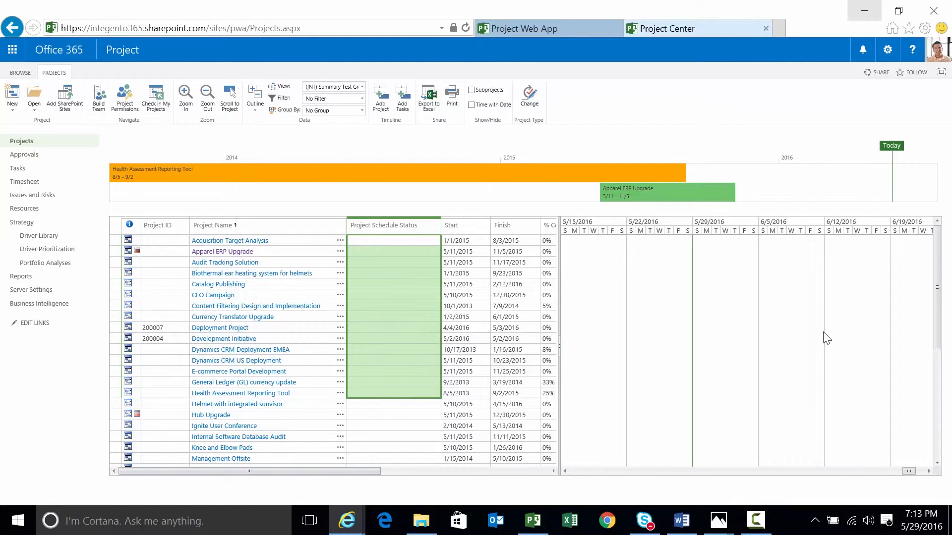
scroll("down", 3)
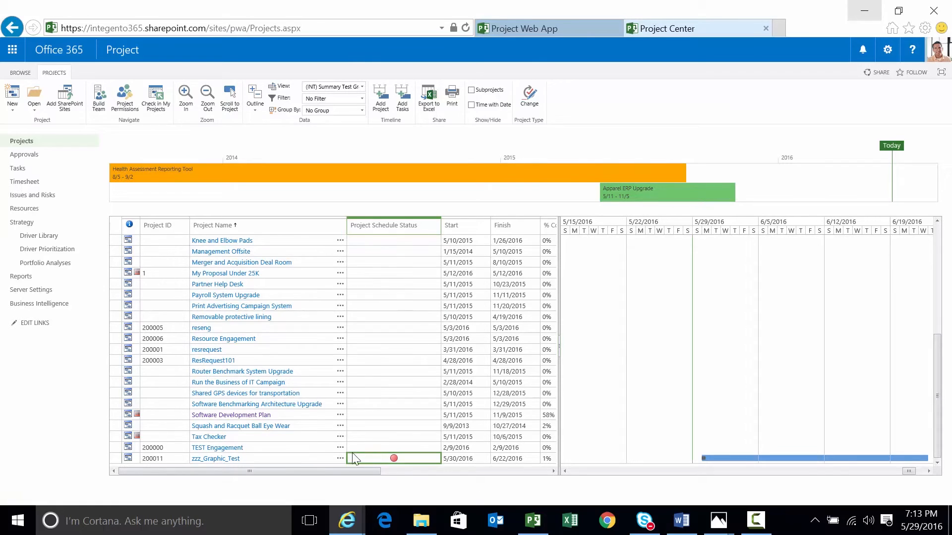
left_click(128, 458)
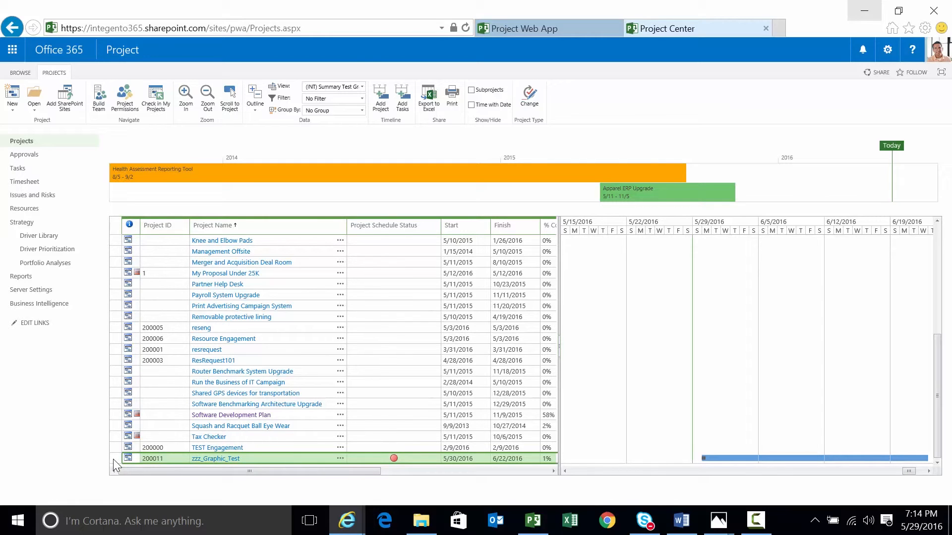
mouse_move(119, 463)
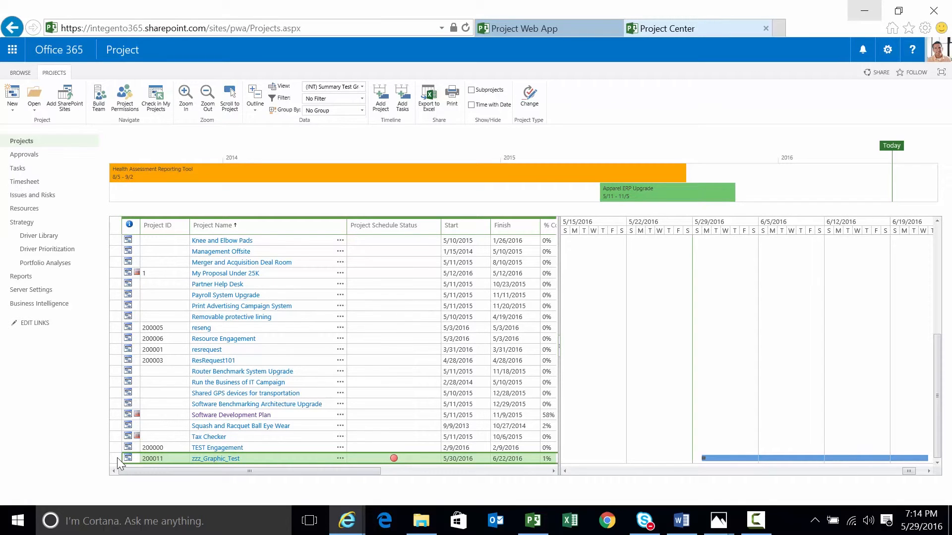